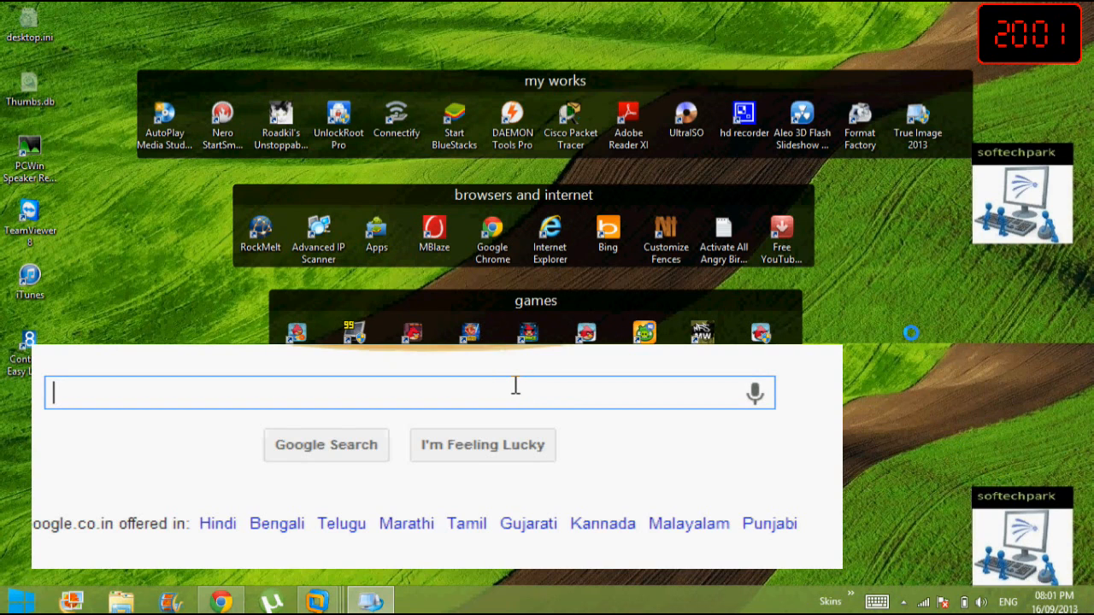
Compose the Google search 'acronis true image 2013 download' on the desktop.
text(acr)
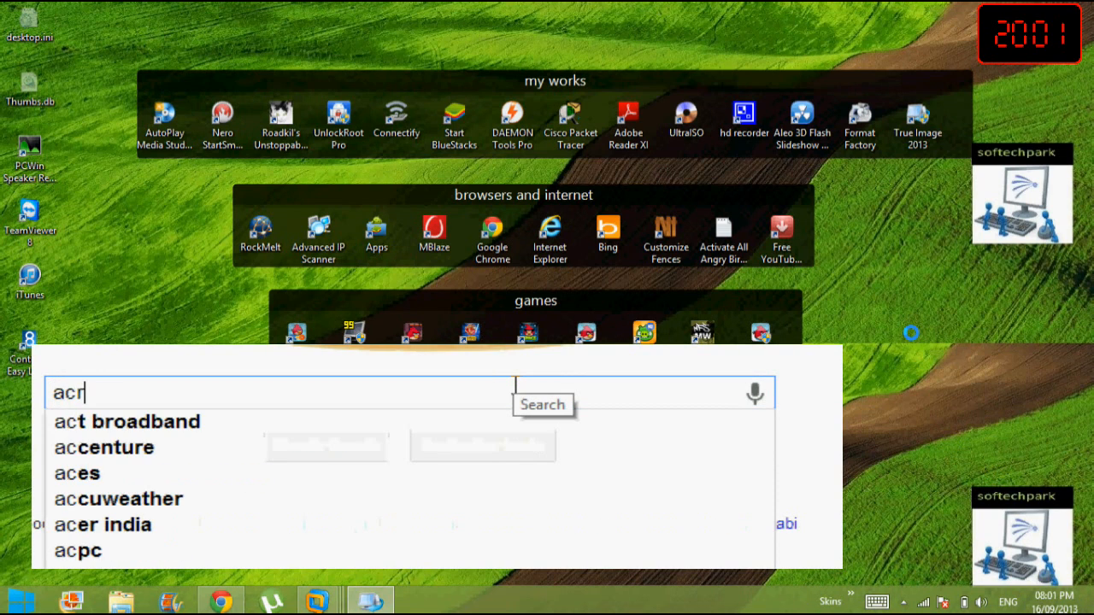
text(onis true image)
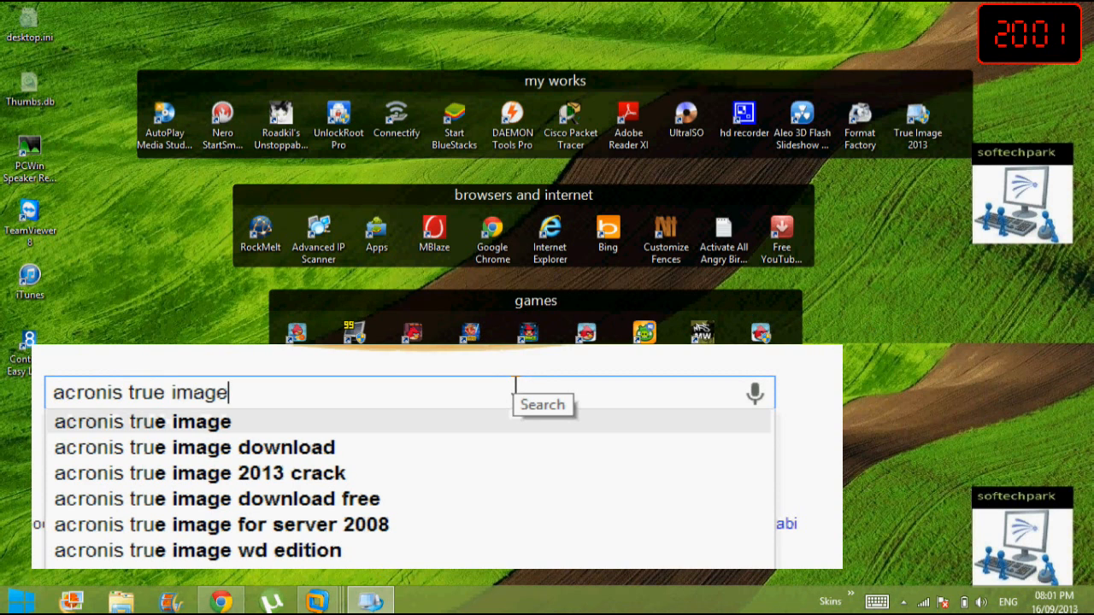
text(20)
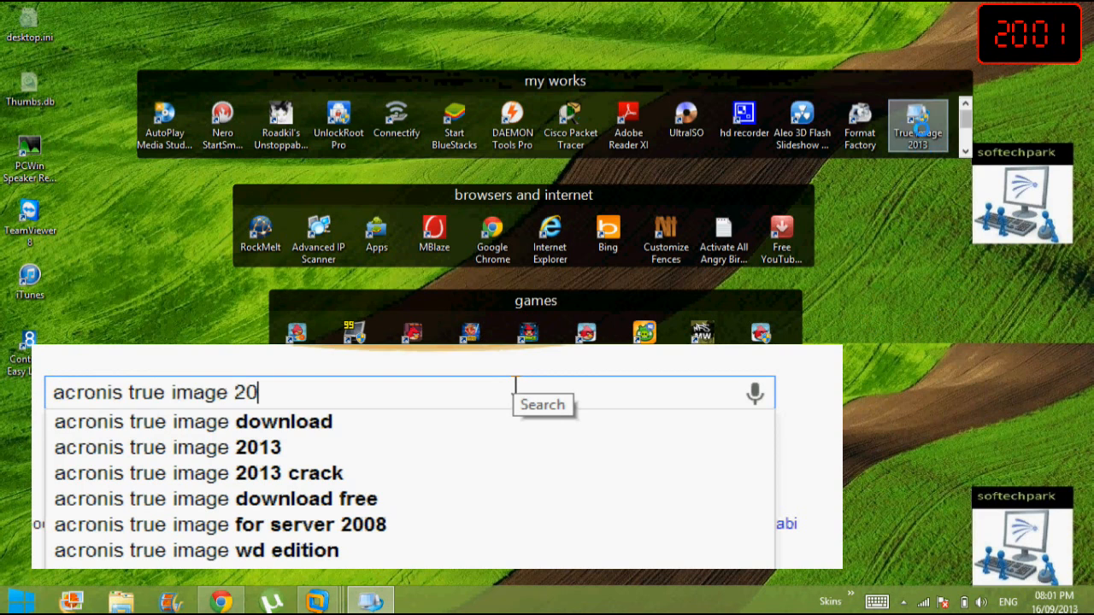
text(2)
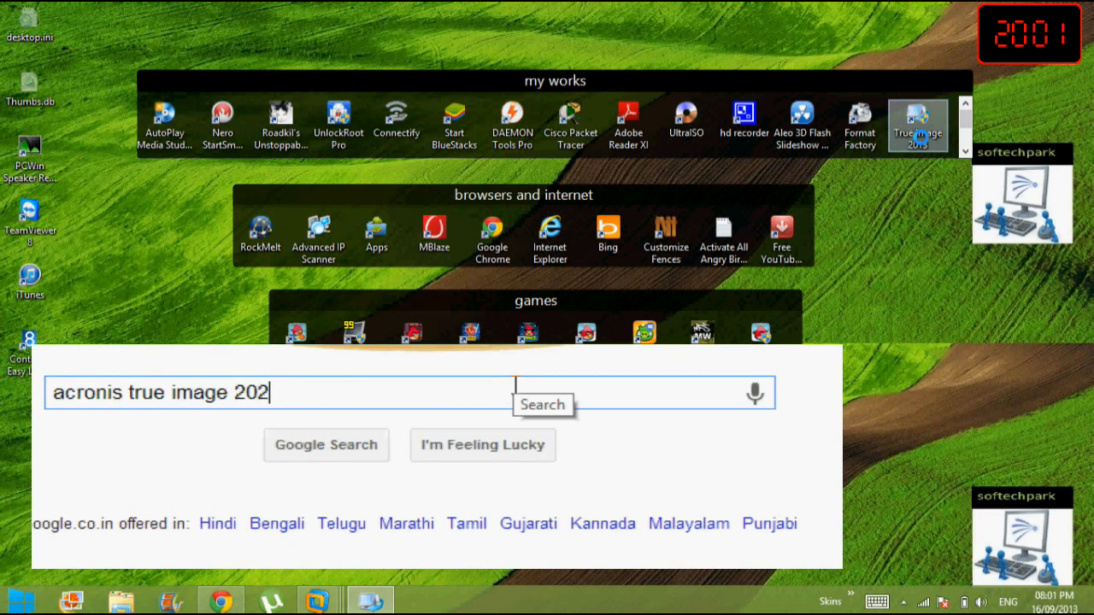
text(3)
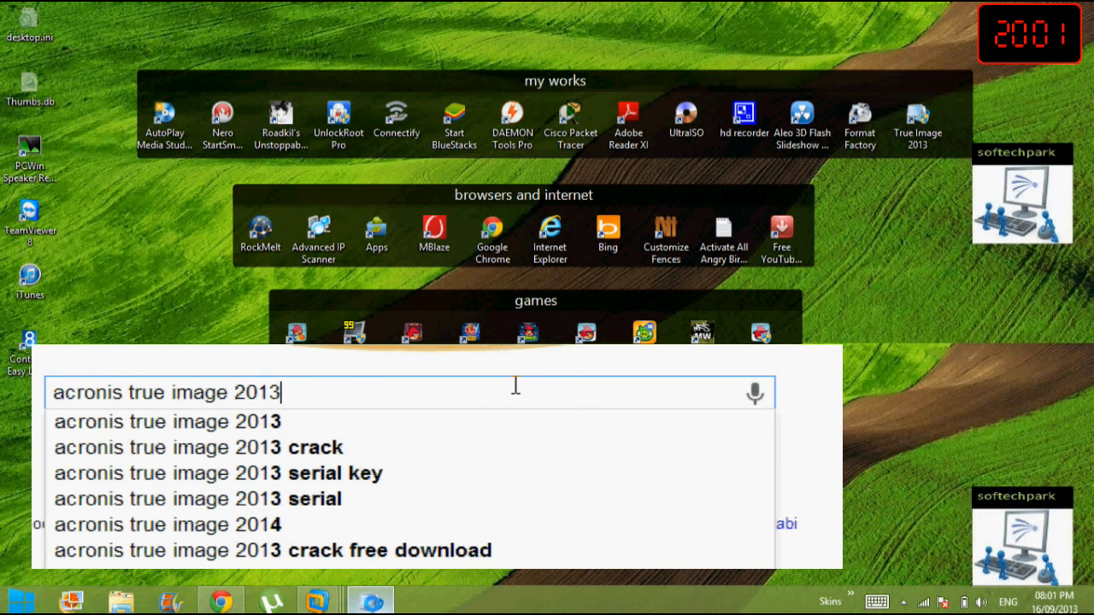
text(dow)
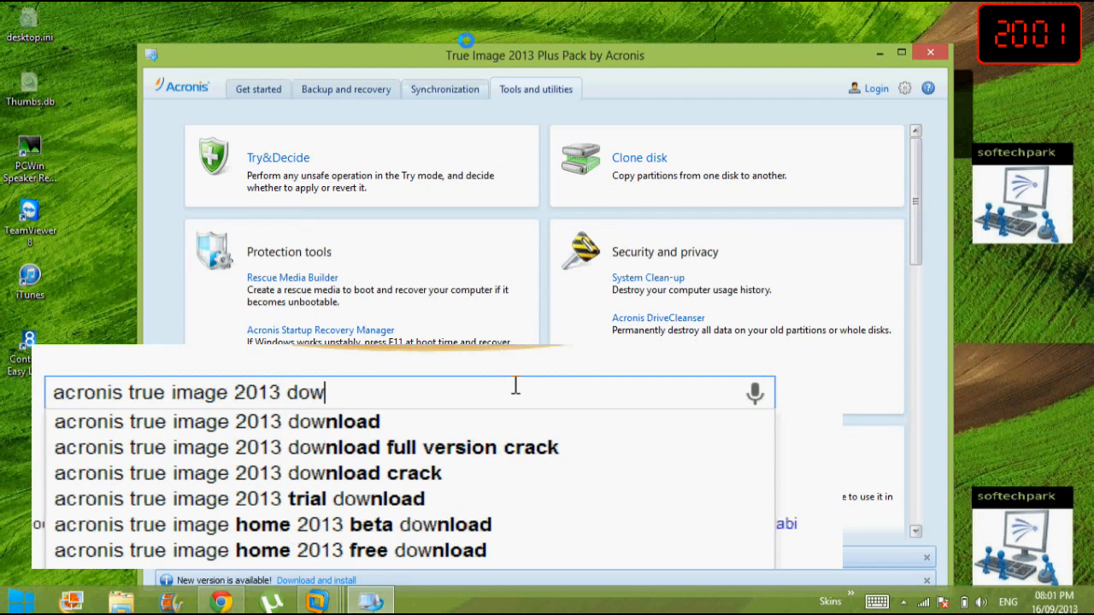
text(nload)
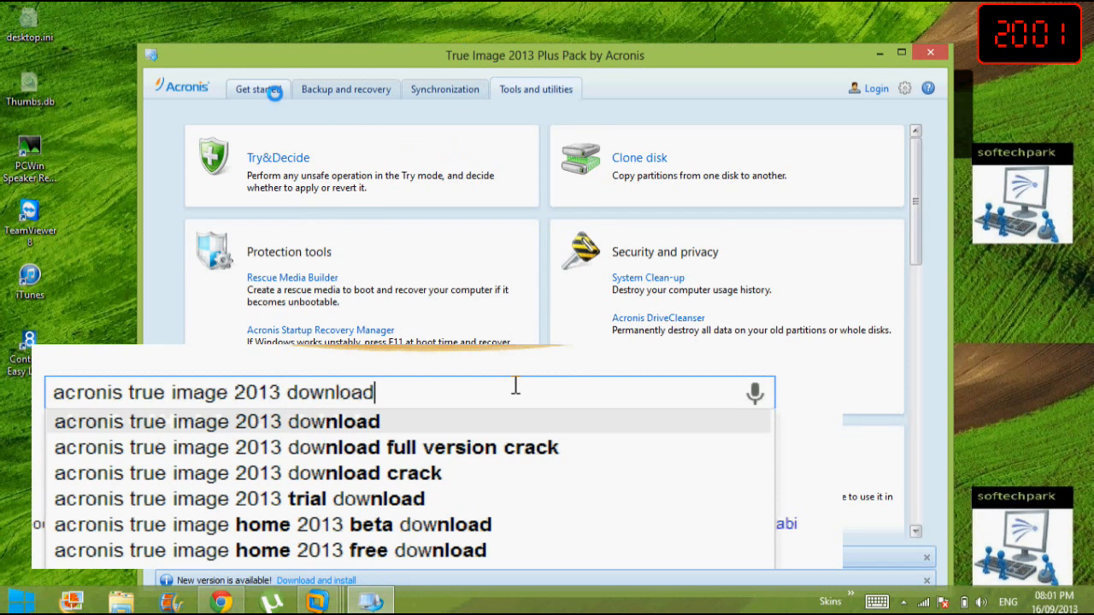
click(444, 89)
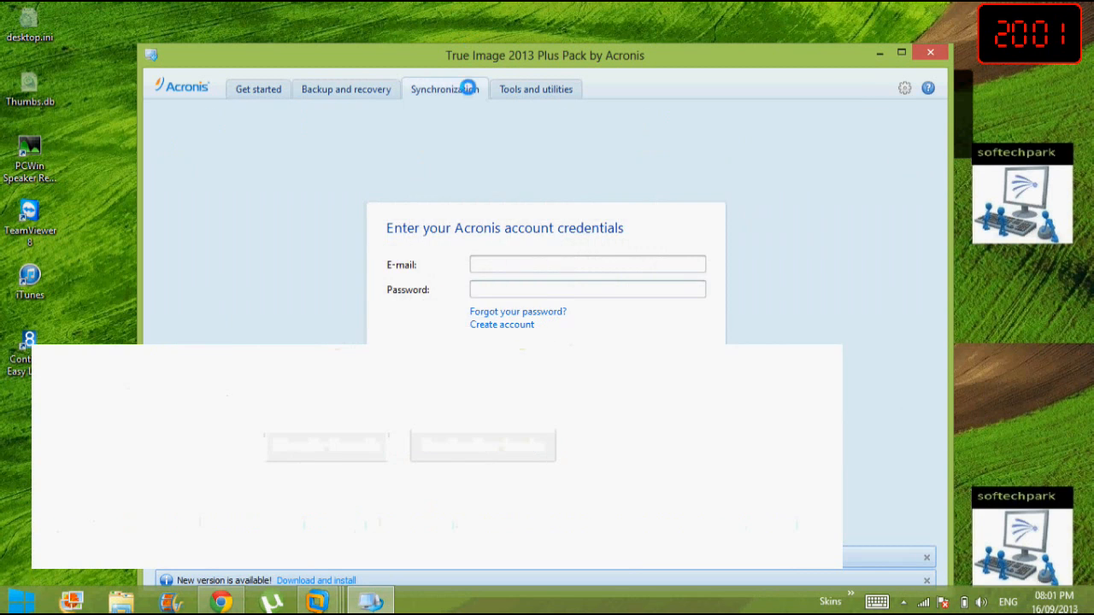
click(537, 89)
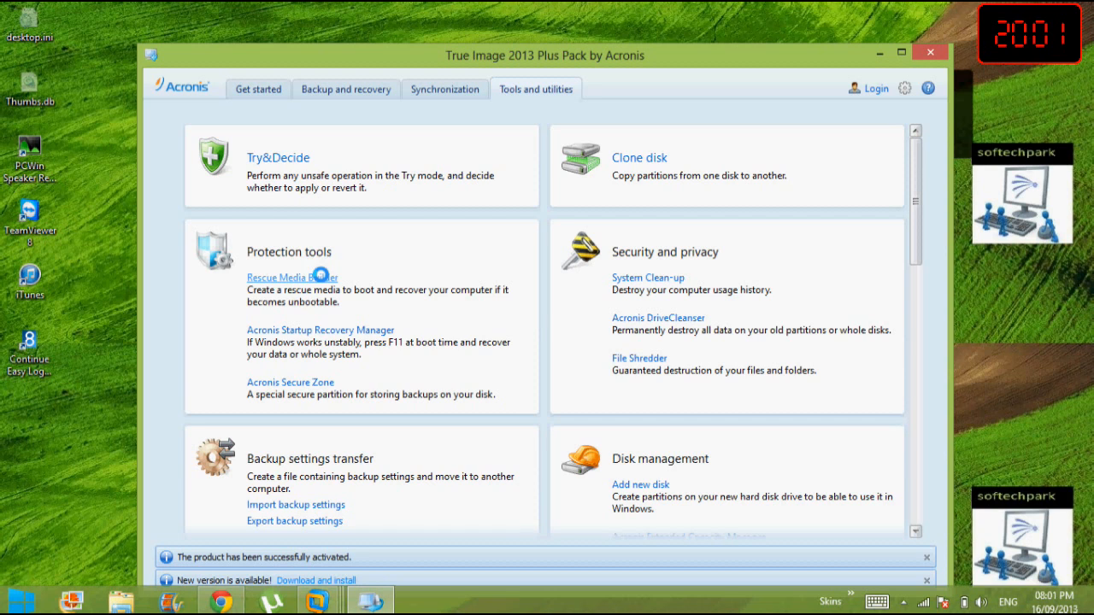
mouse_move(316, 276)
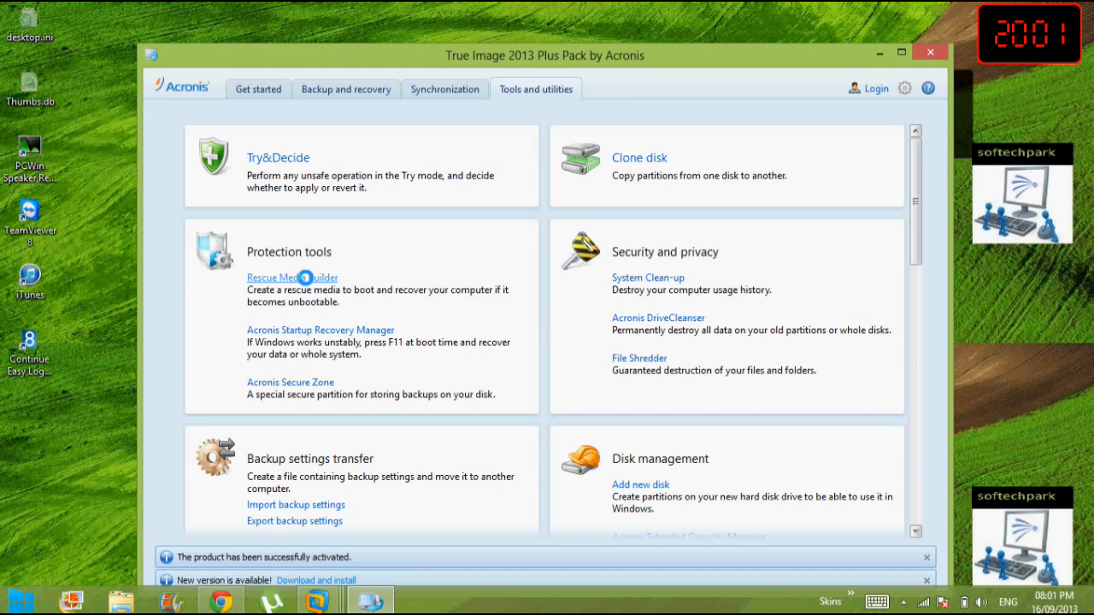
mouse_move(331, 277)
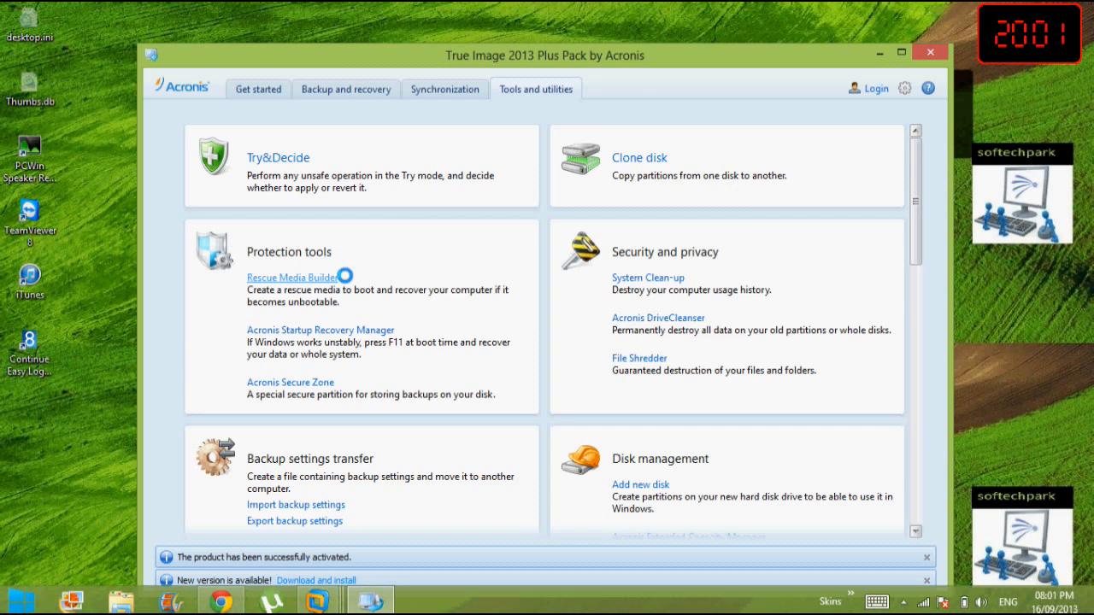
Launch Rescue Media Builder from Protection tools and centre its window.
click(292, 276)
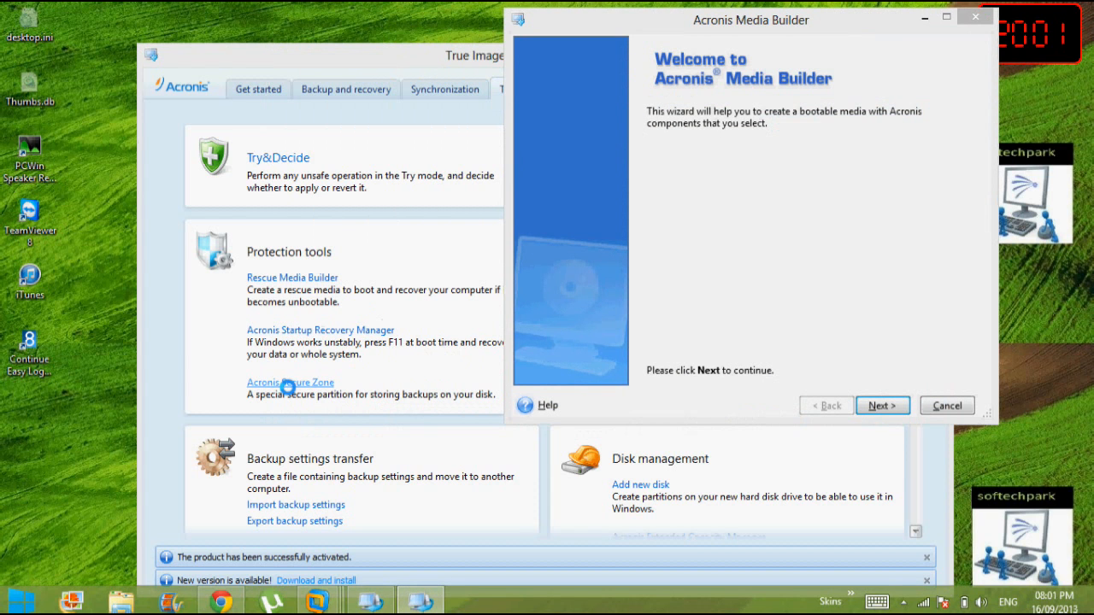
mouse_move(793, 60)
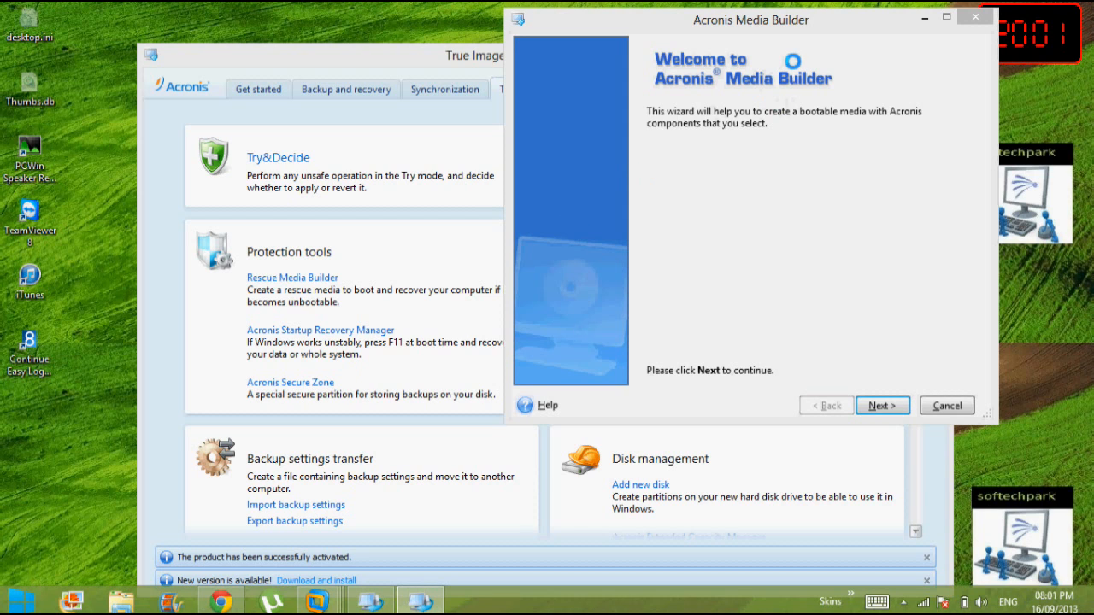
drag(751, 20, 604, 41)
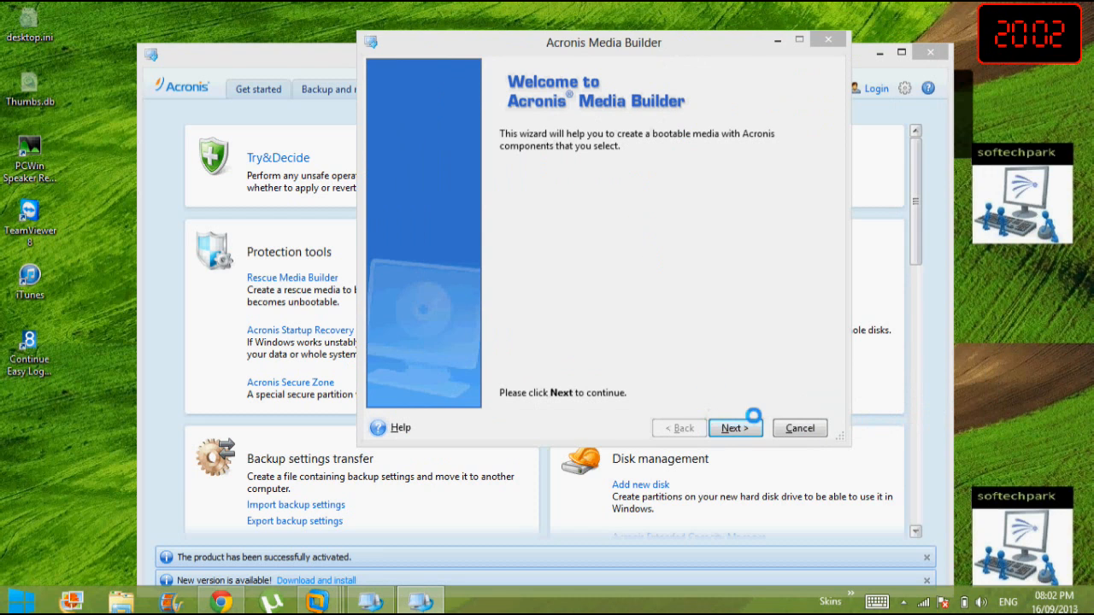
Tick True Image and Acronis System Report as rescue components and continue to media options.
click(733, 427)
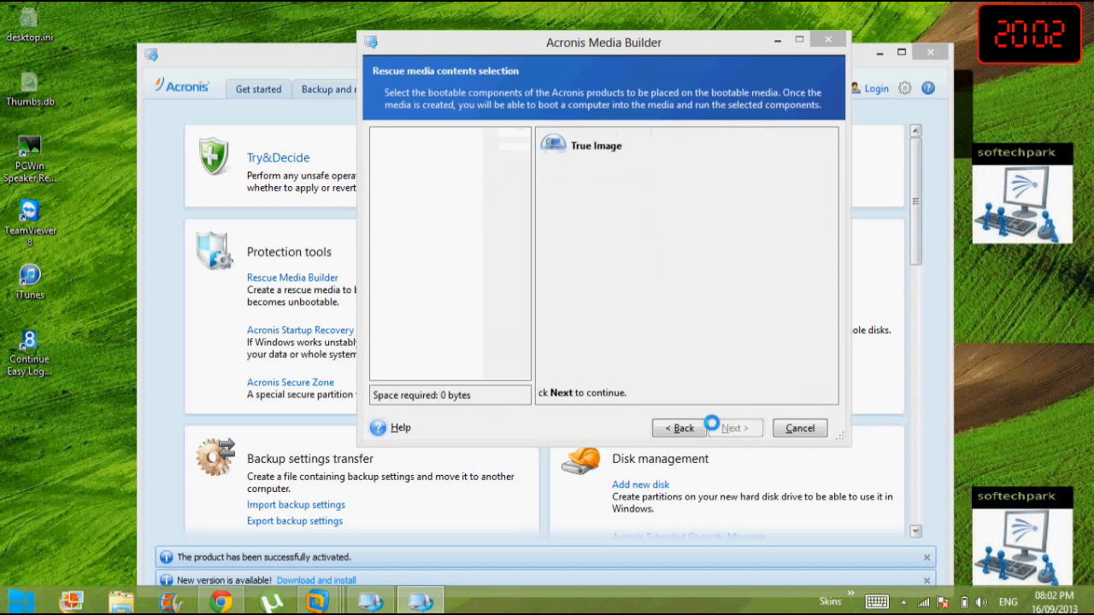
click(402, 154)
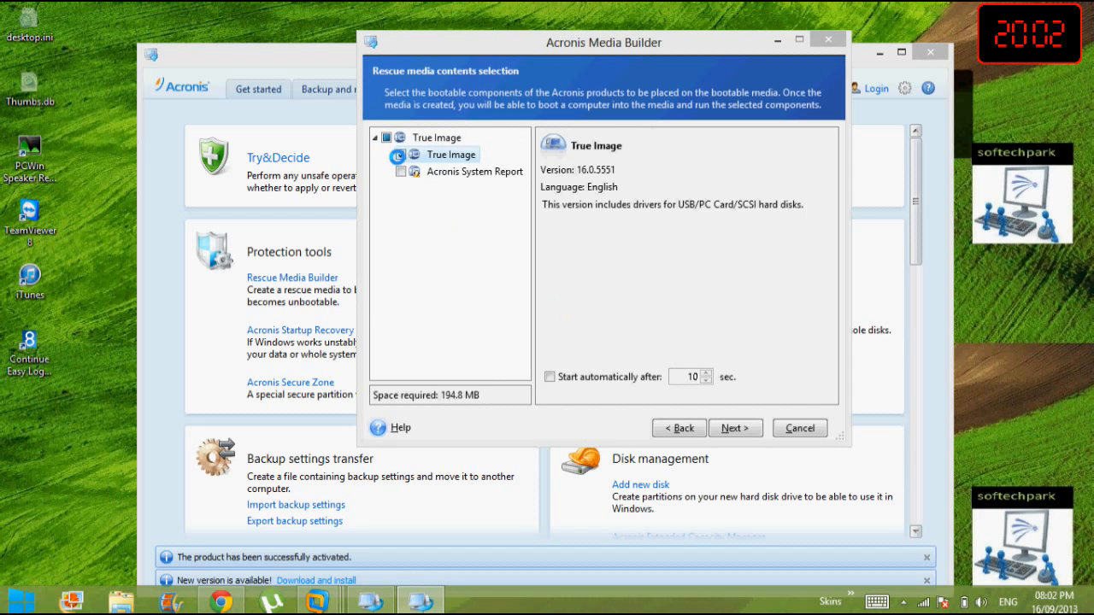
click(400, 154)
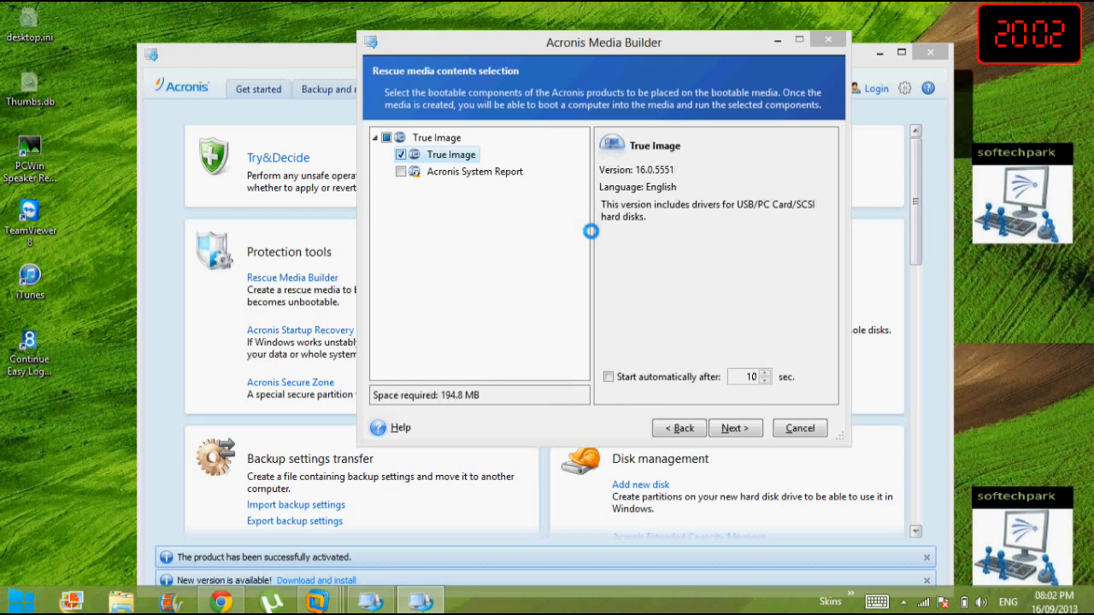
mouse_move(489, 171)
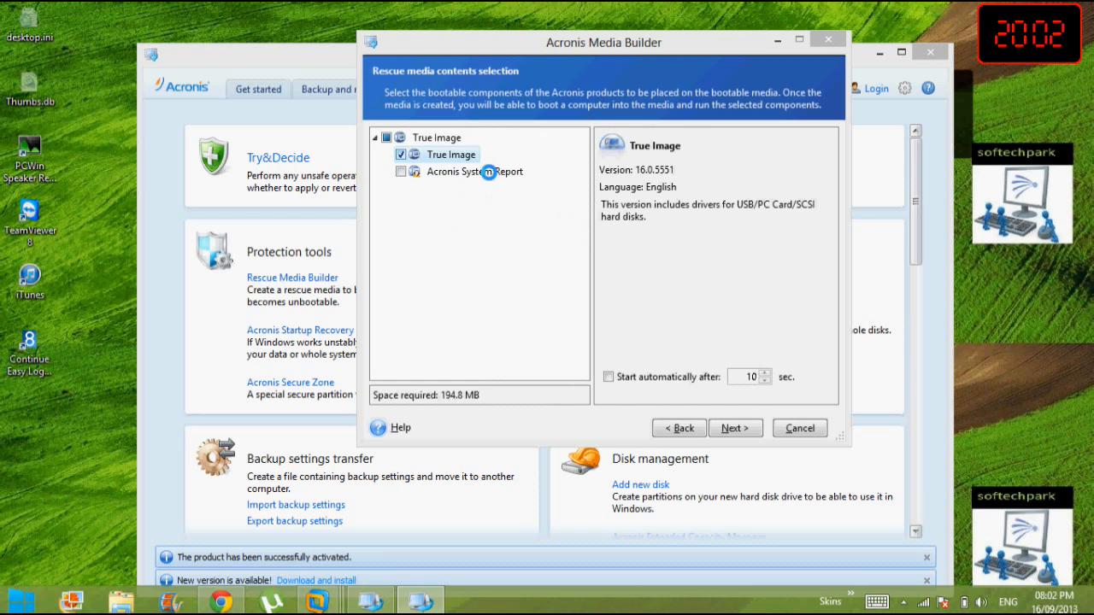
click(400, 170)
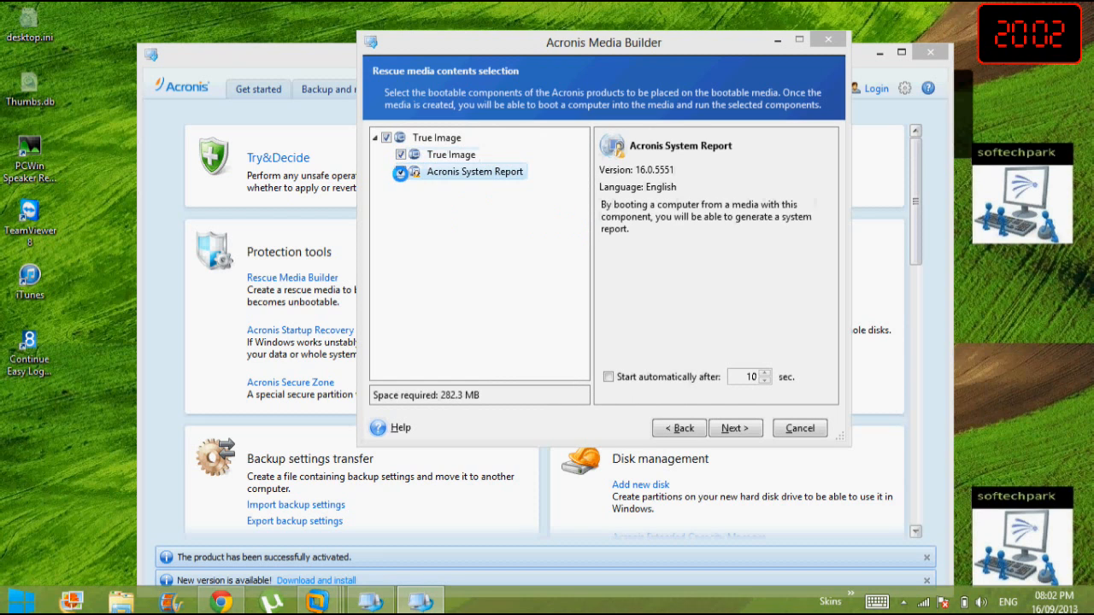
mouse_move(738, 366)
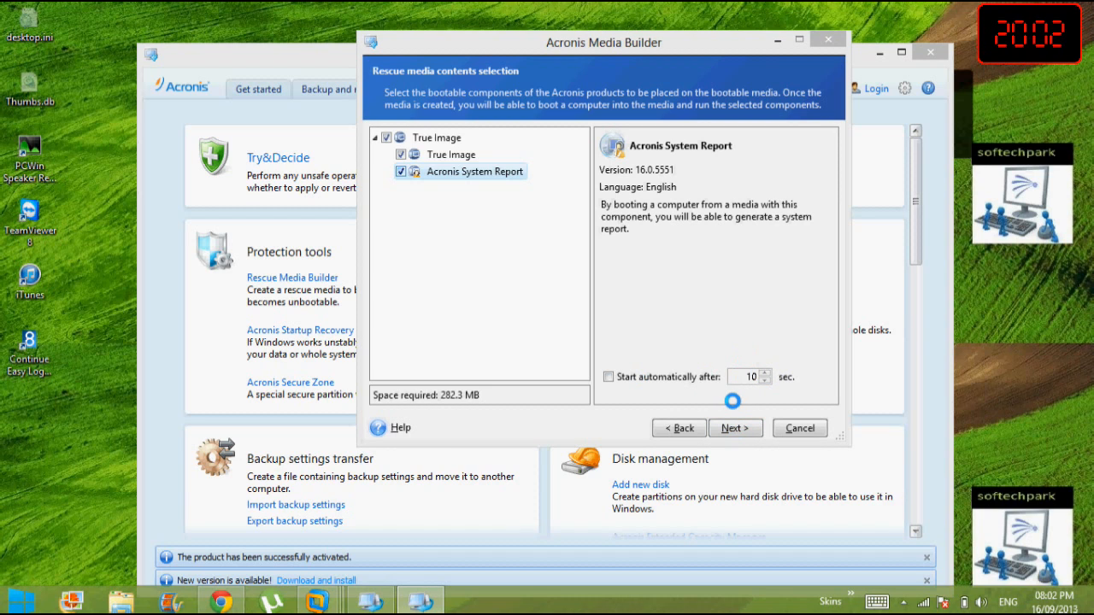
click(735, 427)
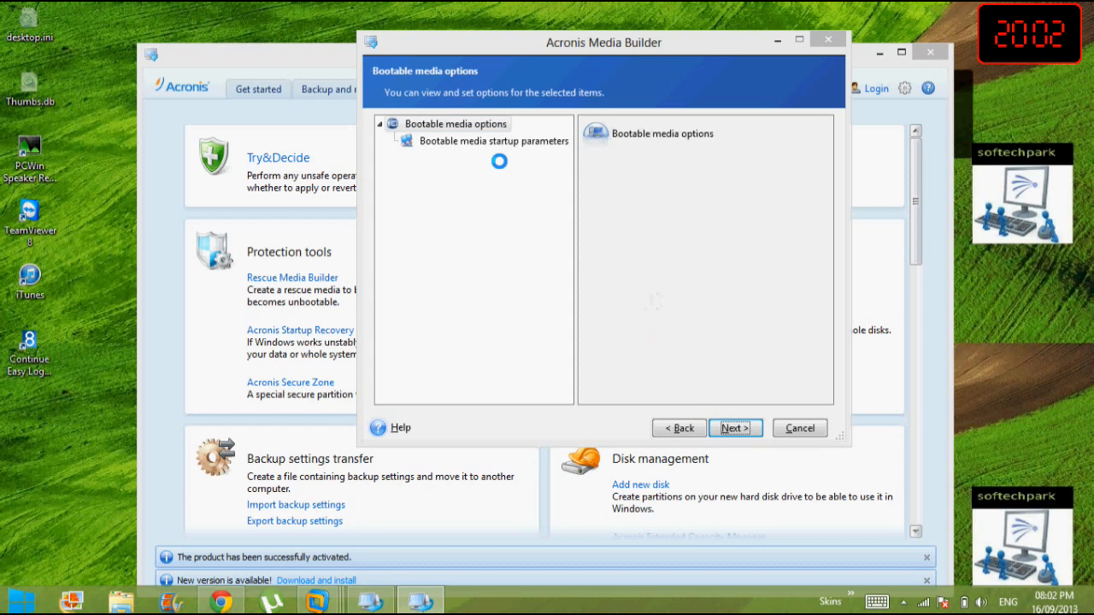
Leave the bootable media startup parameters blank and continue to the media type list.
click(494, 140)
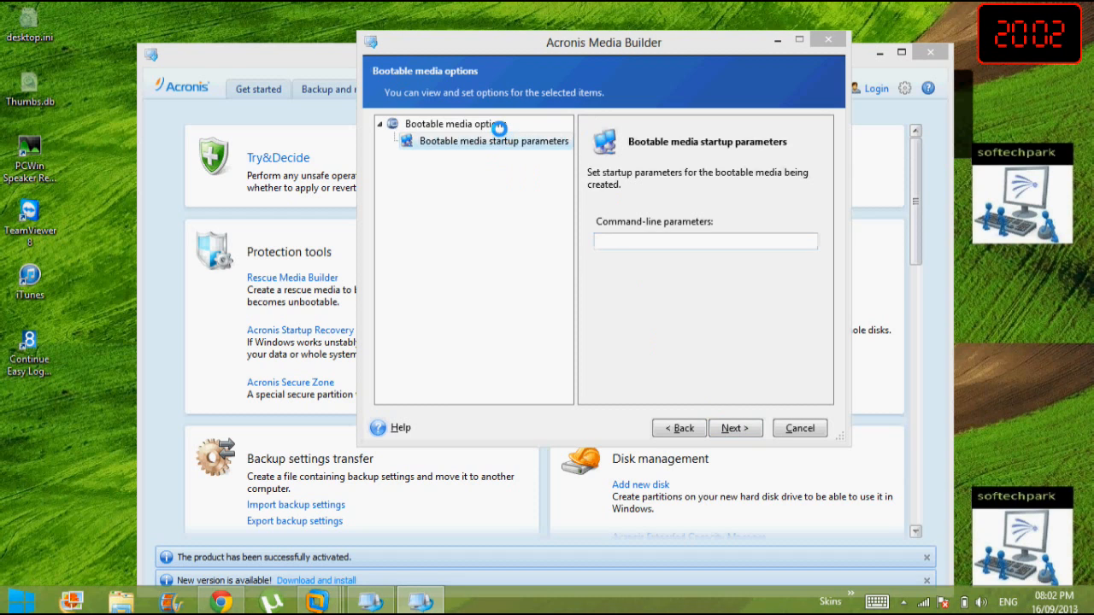
click(458, 124)
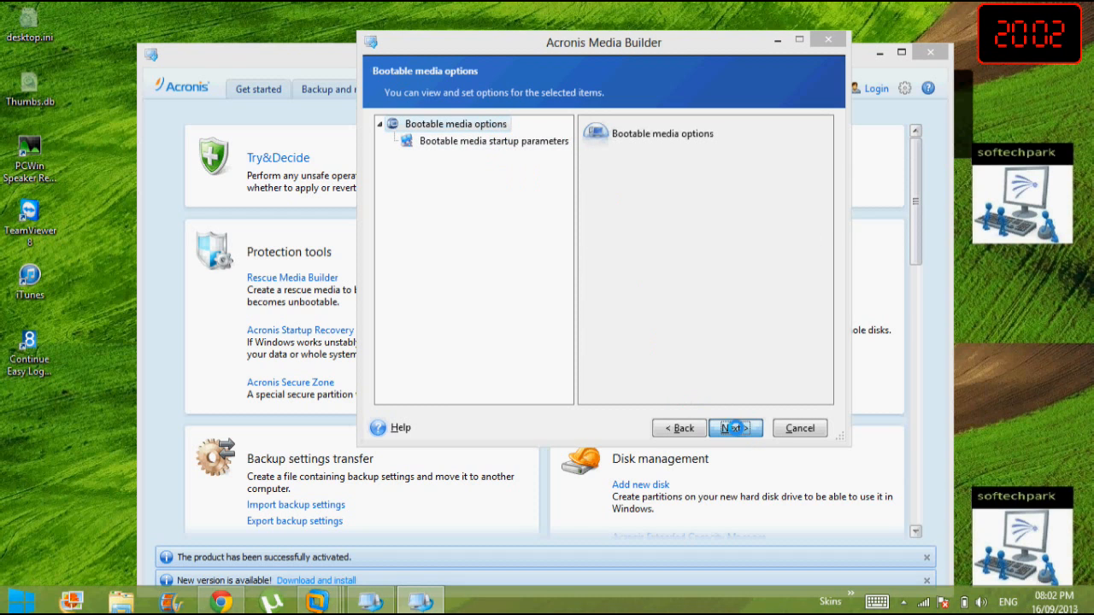
click(730, 427)
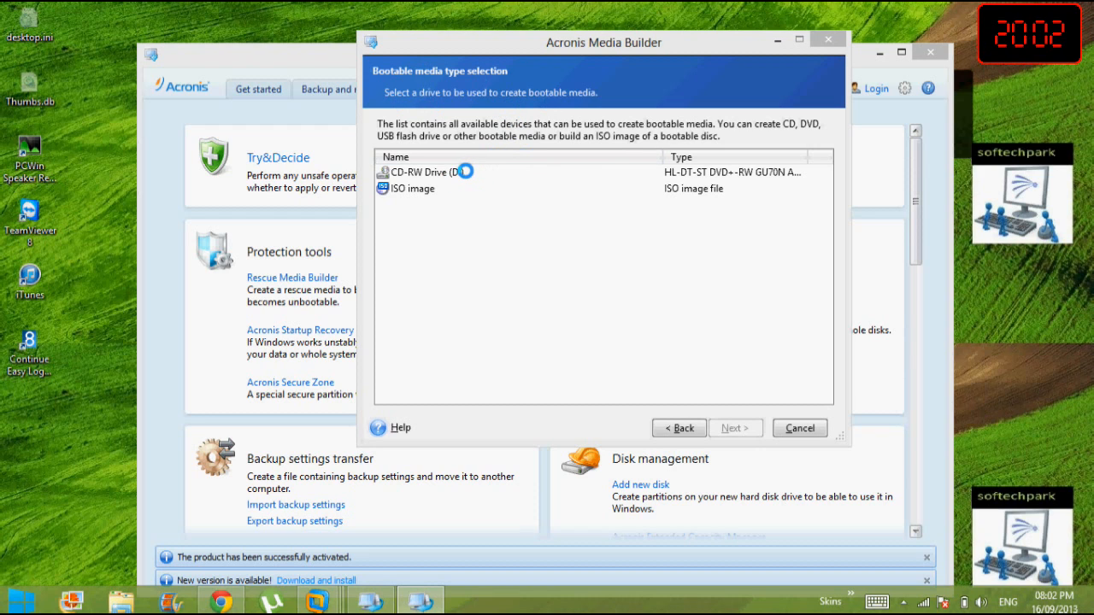
Choose ISO image output and name the file rescue media builder.iso on the Desktop.
click(413, 188)
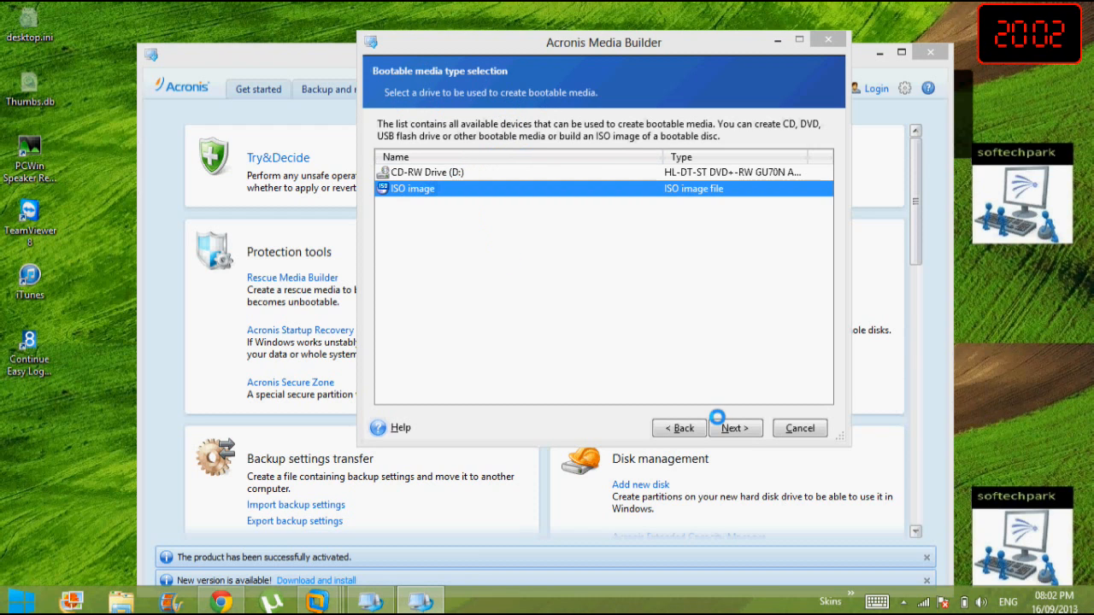
click(735, 427)
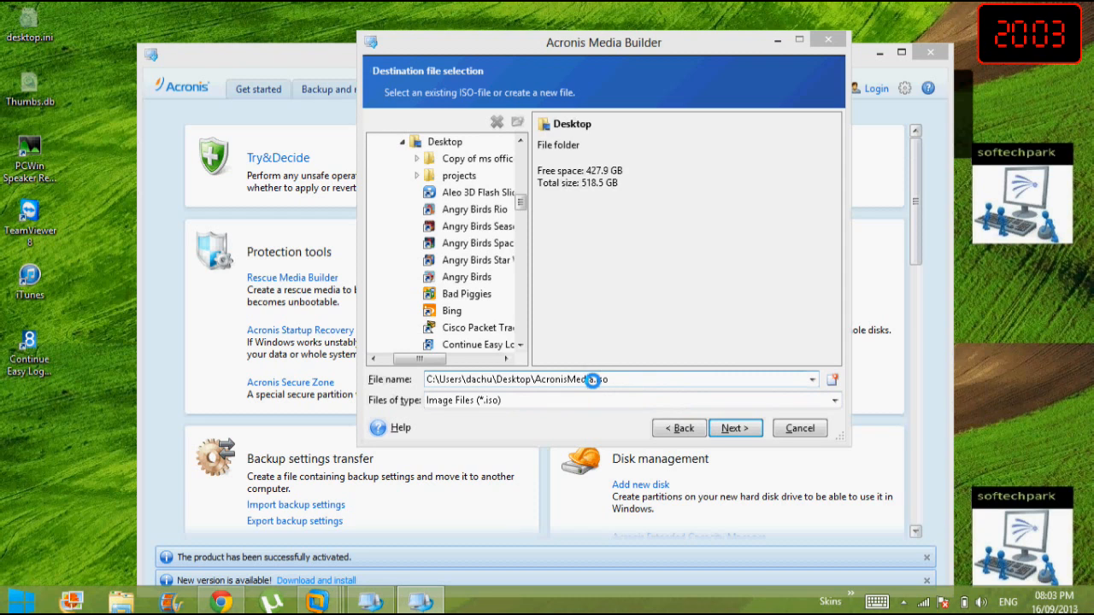
double_click(556, 379)
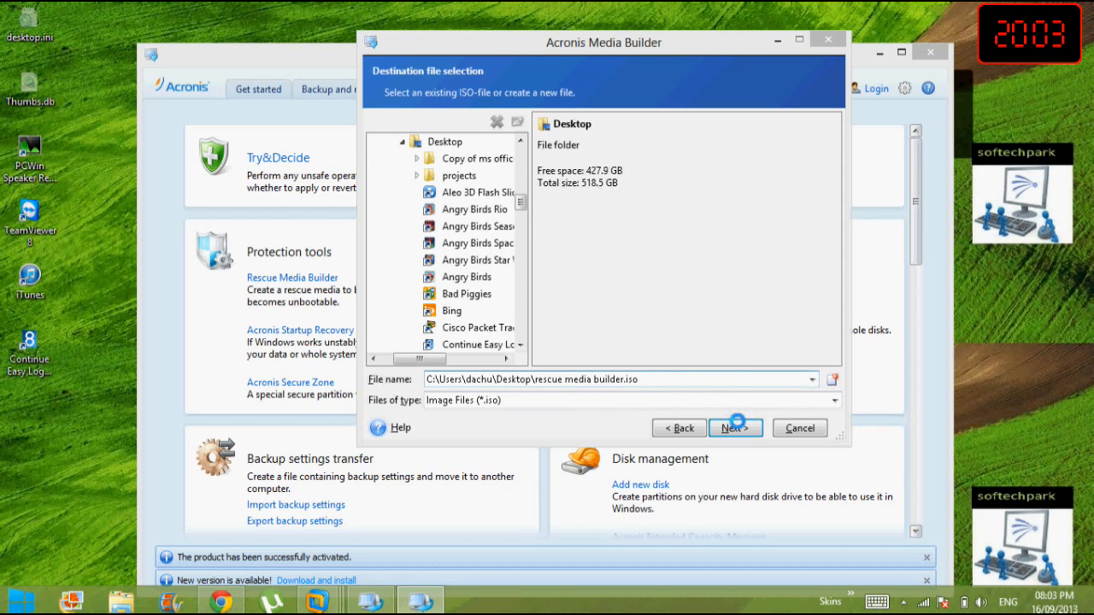
Proceed to create rescue media builder.iso and acknowledge the success message.
click(735, 427)
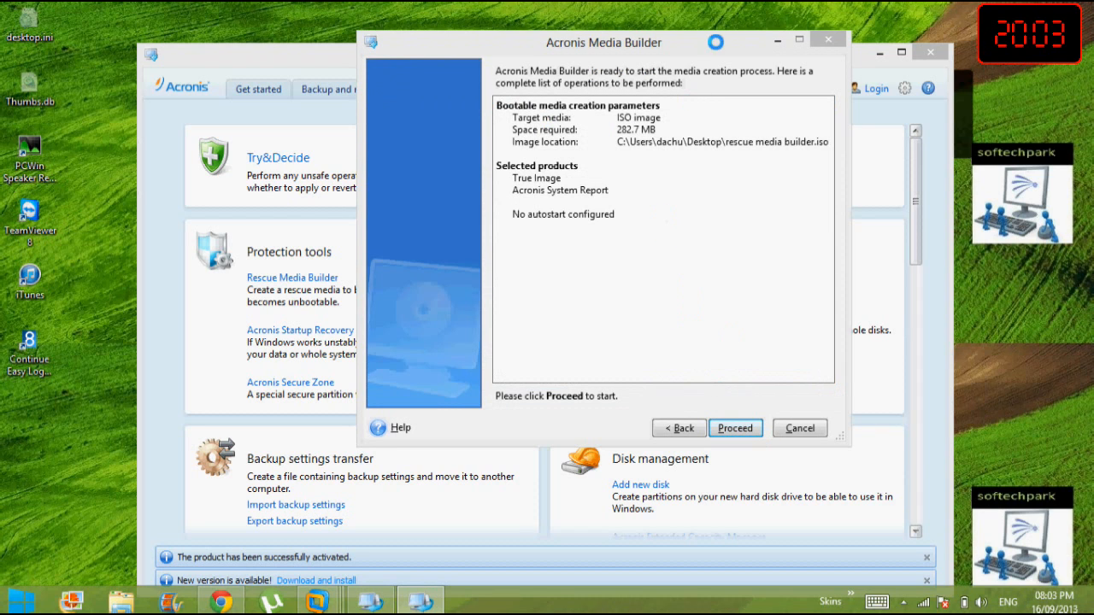
drag(603, 41, 530, 41)
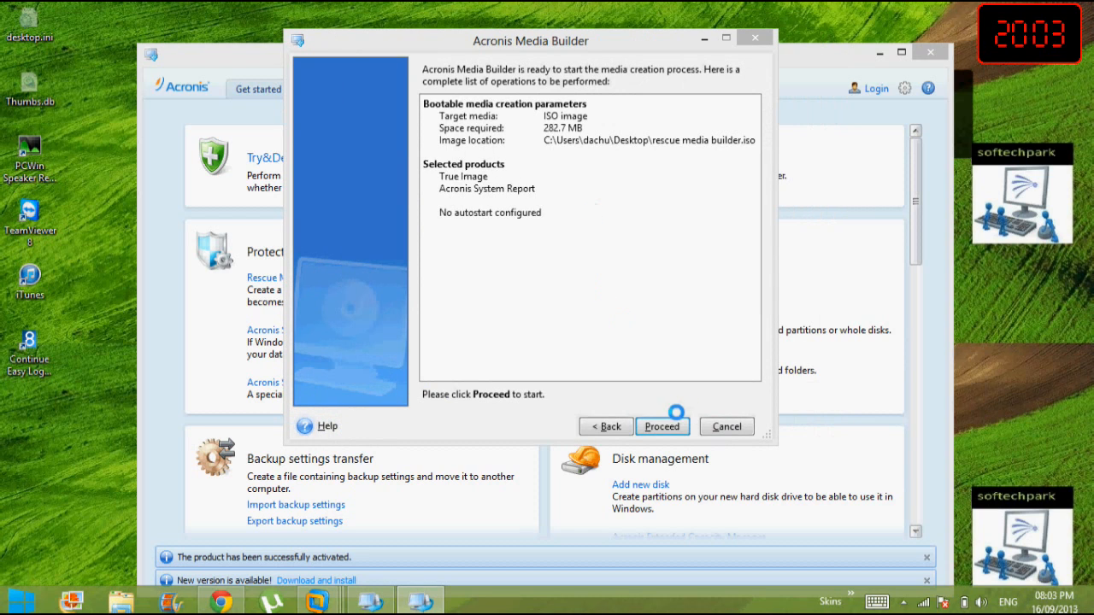
click(663, 427)
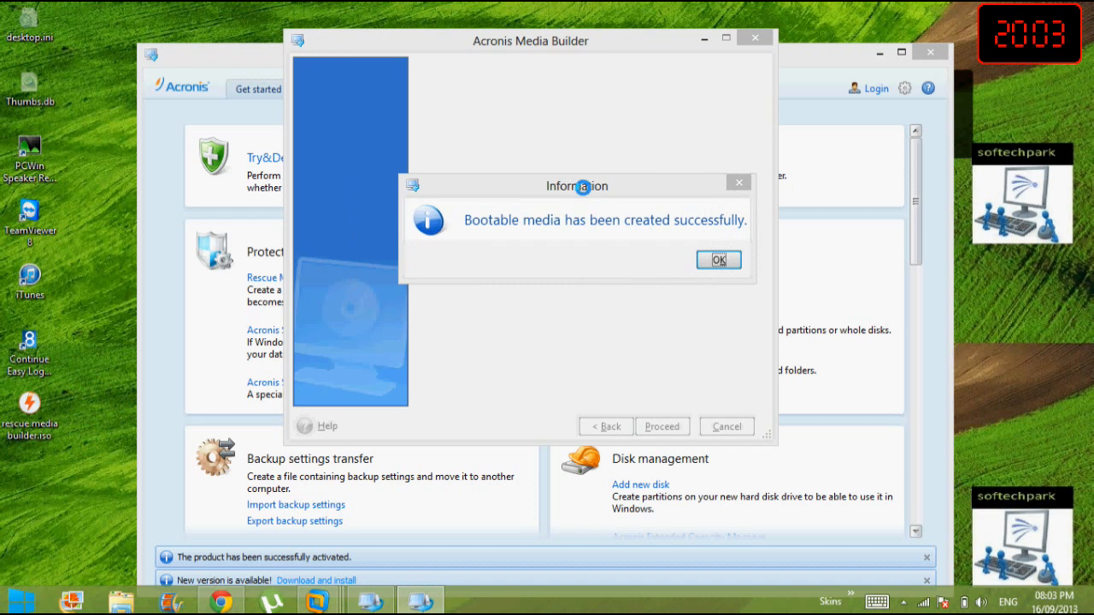
click(718, 260)
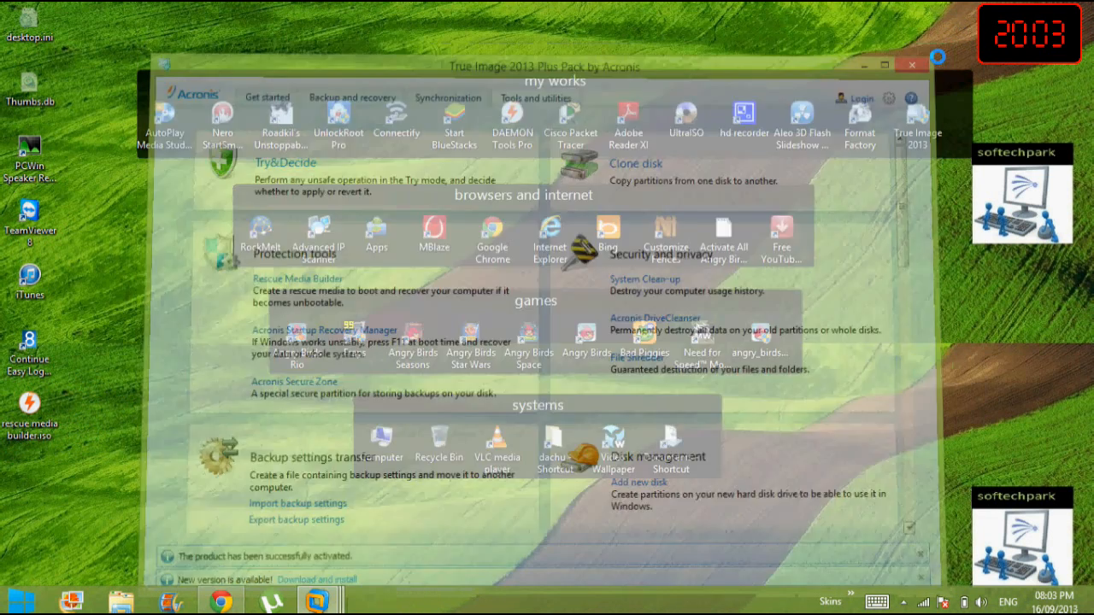
Switch to VMware Workstation and start a Typical new virtual machine, browsing for an installer ISO.
click(913, 65)
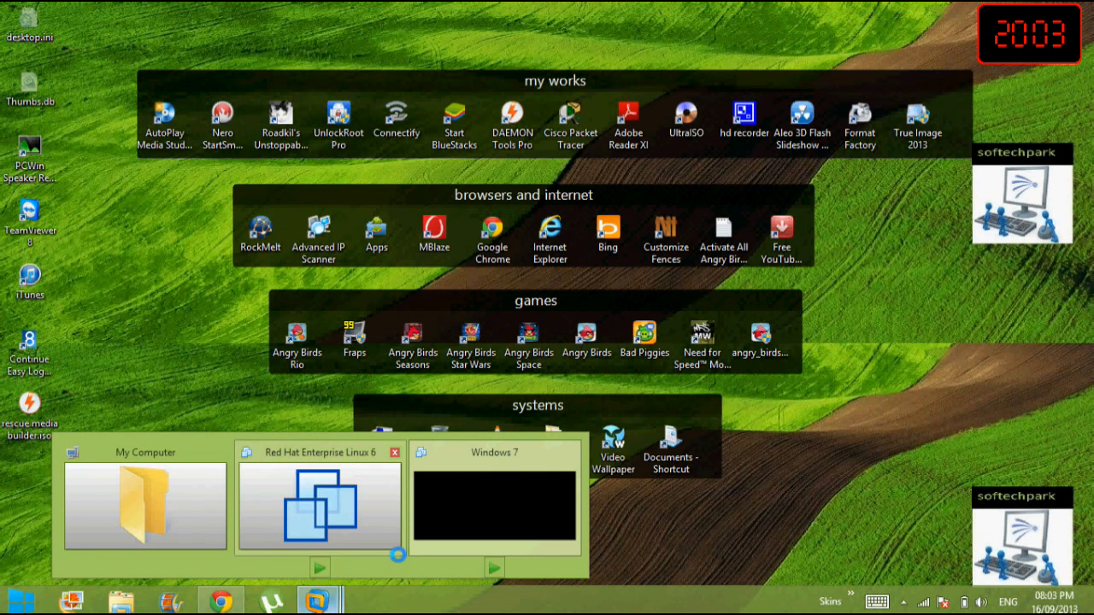
click(494, 499)
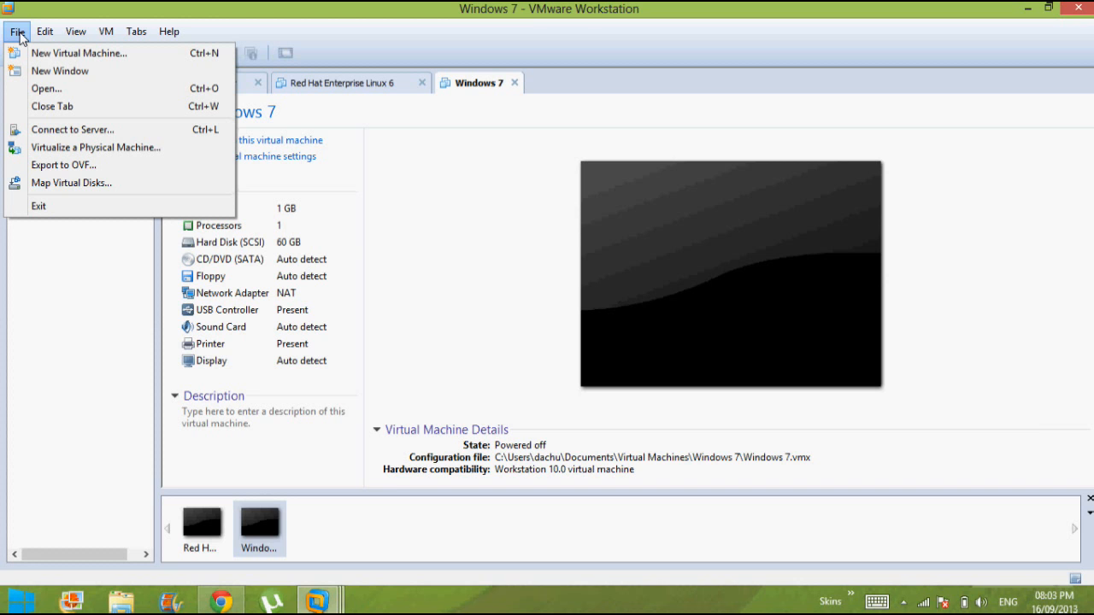
click(79, 53)
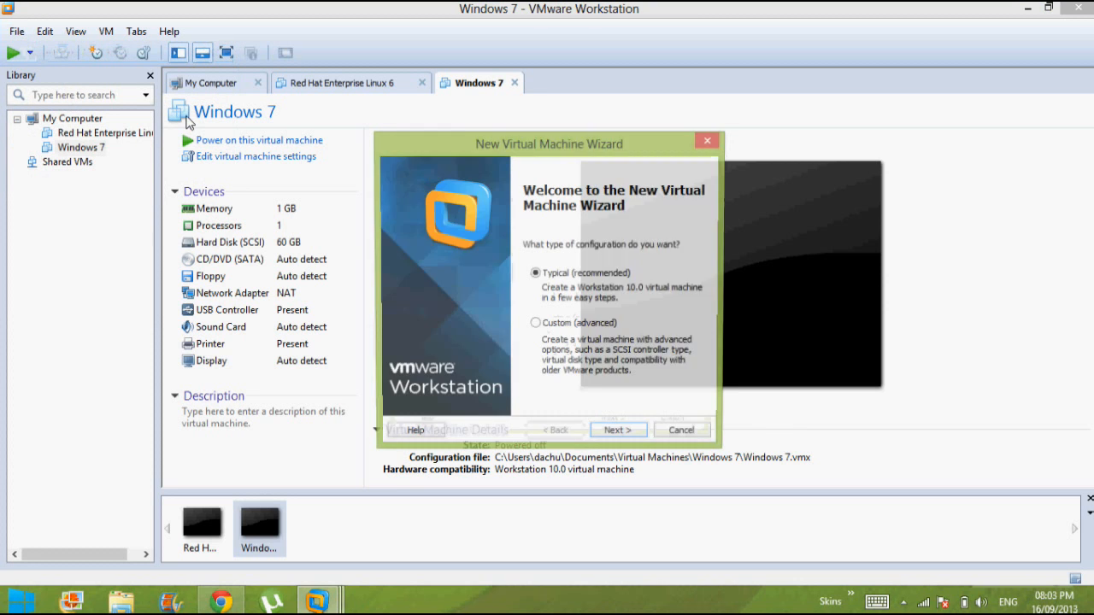
click(617, 429)
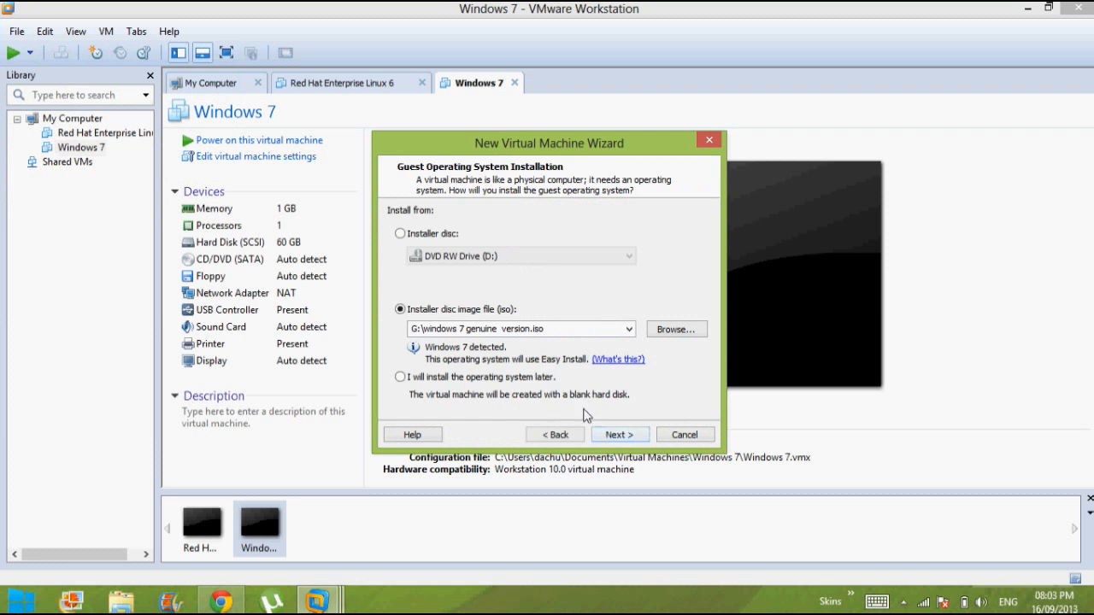
click(676, 328)
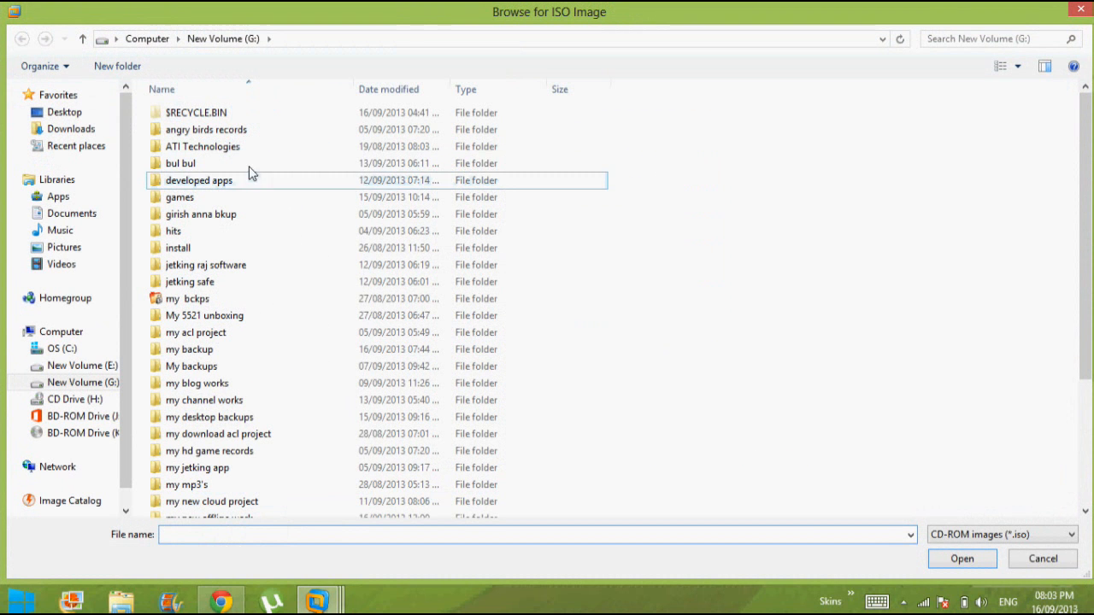
Select rescue media builder.iso from the Desktop as the installer disc image.
click(65, 113)
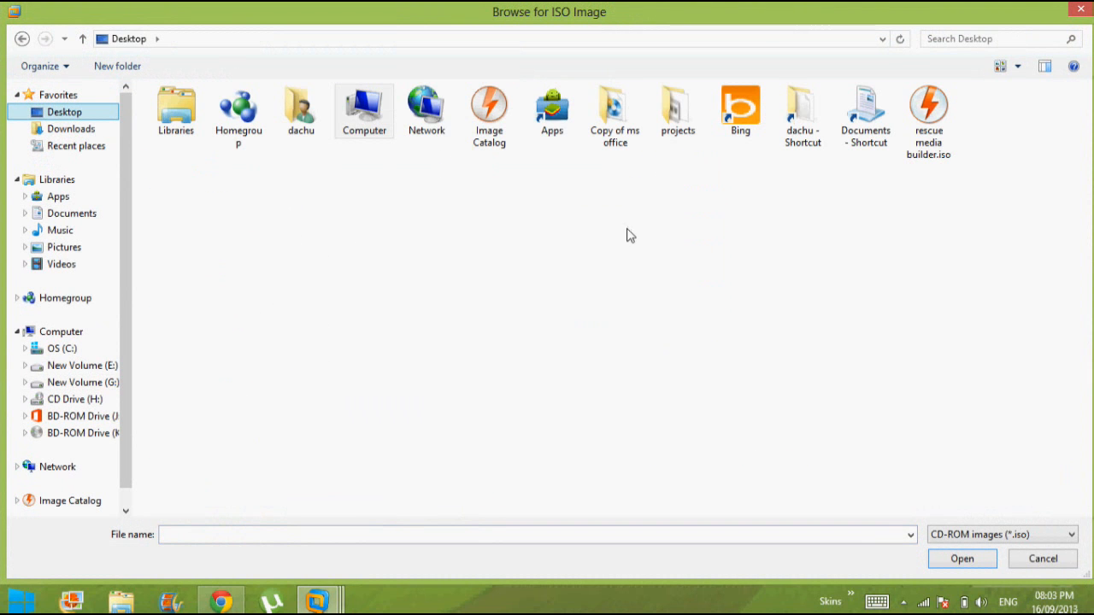
click(928, 111)
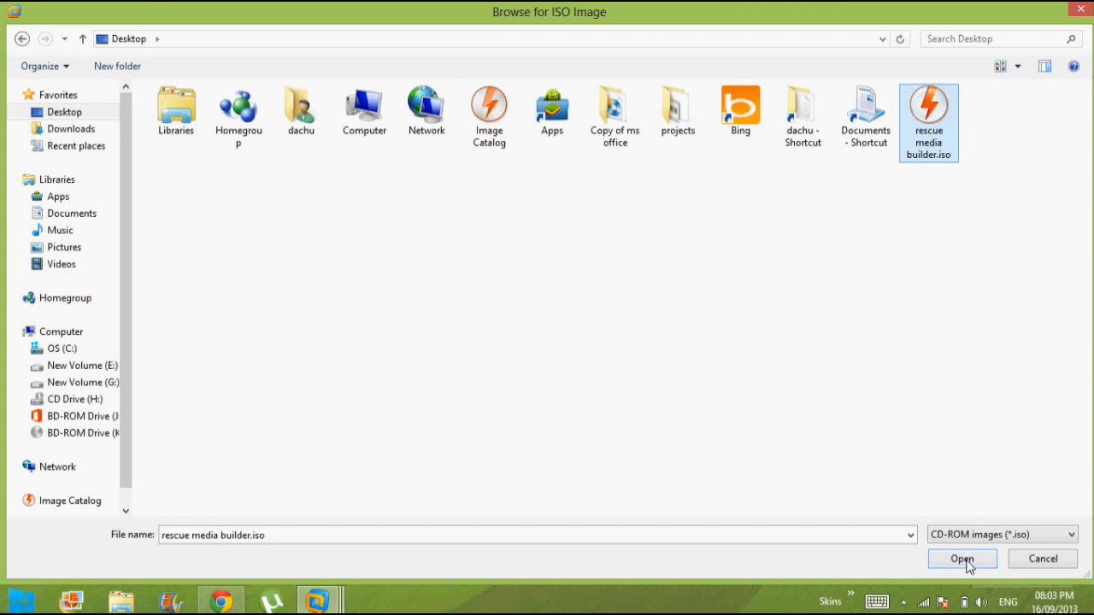
click(961, 557)
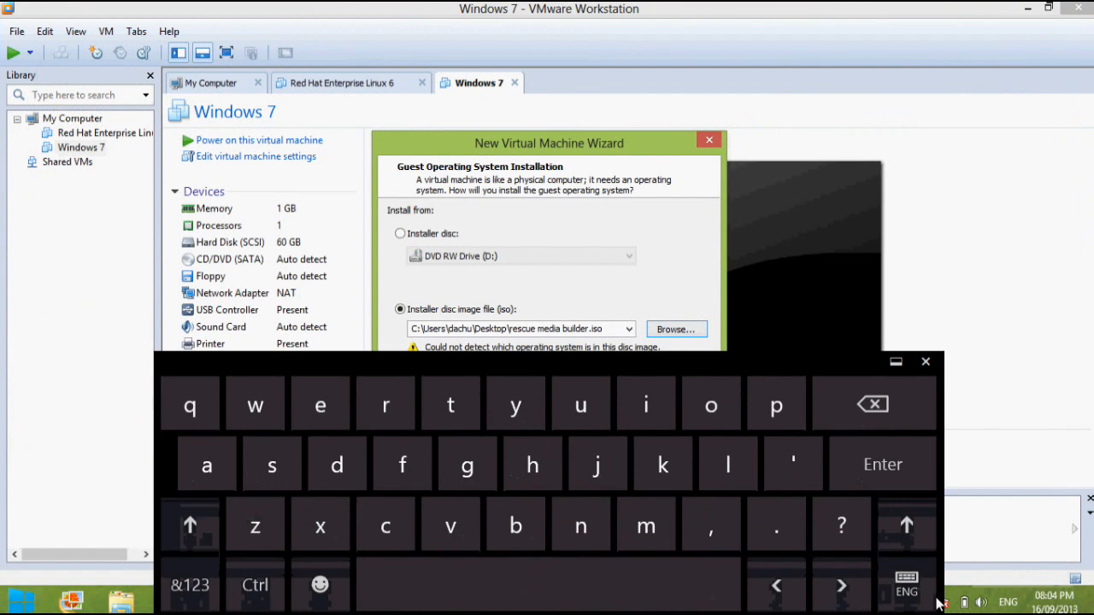
Dismiss the touch keyboard and set the guest operating system and version to Other.
click(924, 362)
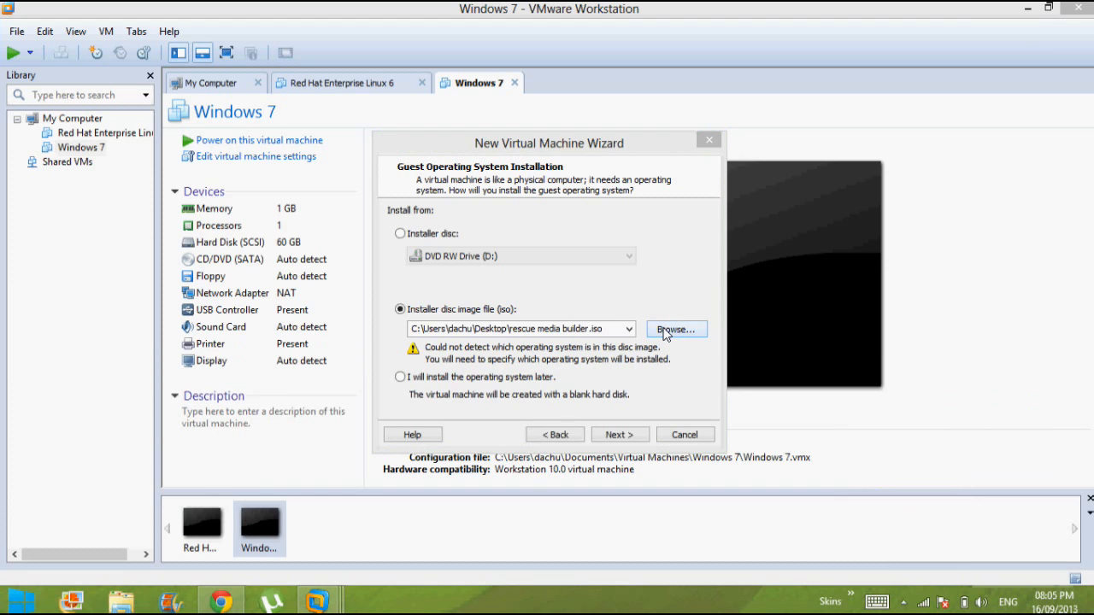
mouse_move(540, 377)
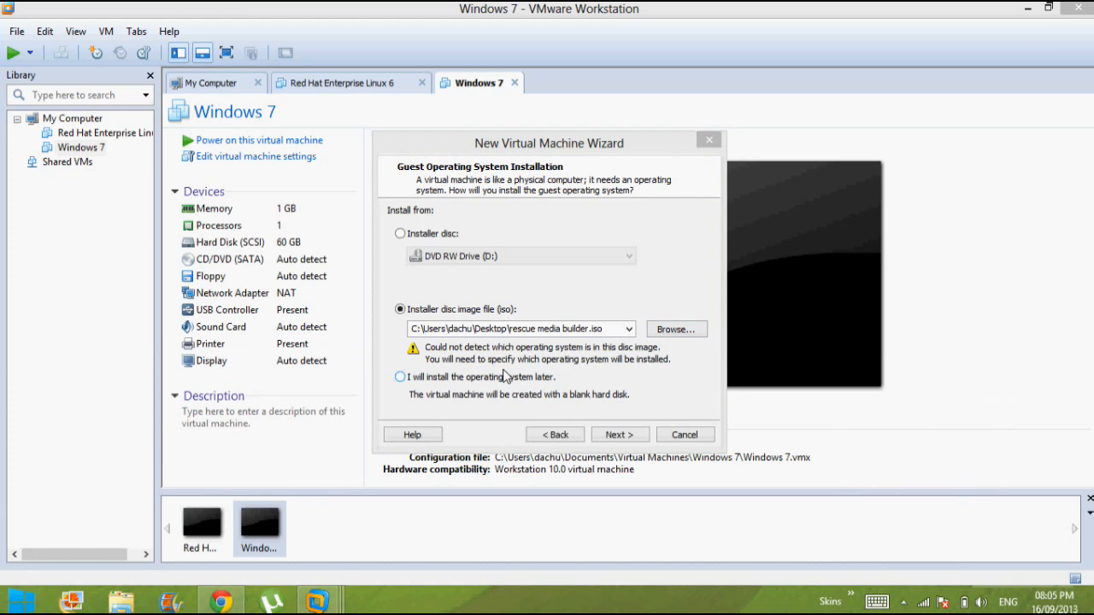
click(400, 378)
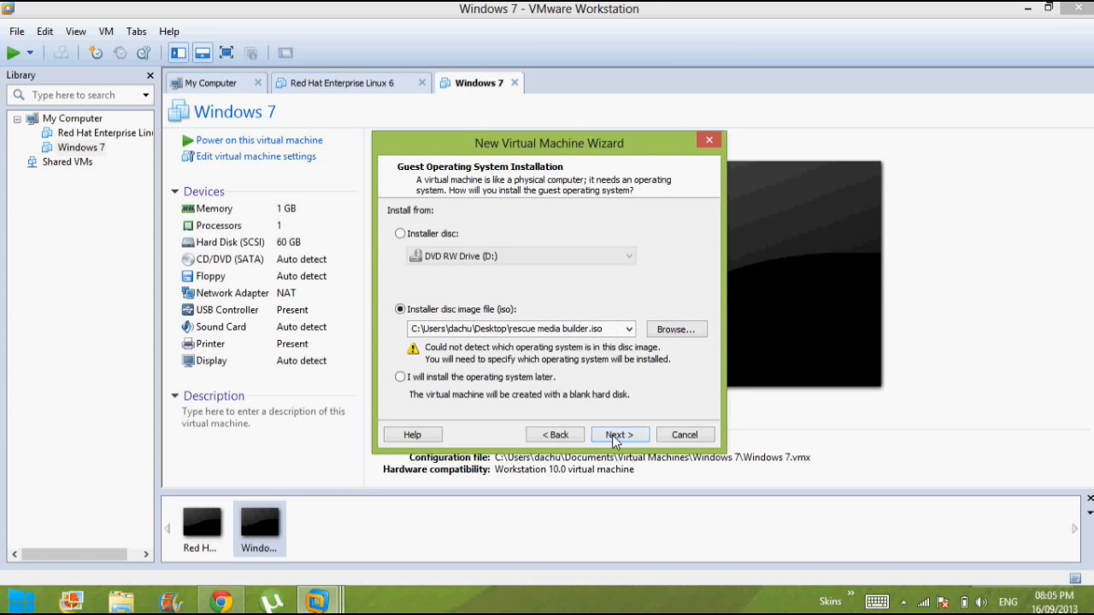
click(619, 434)
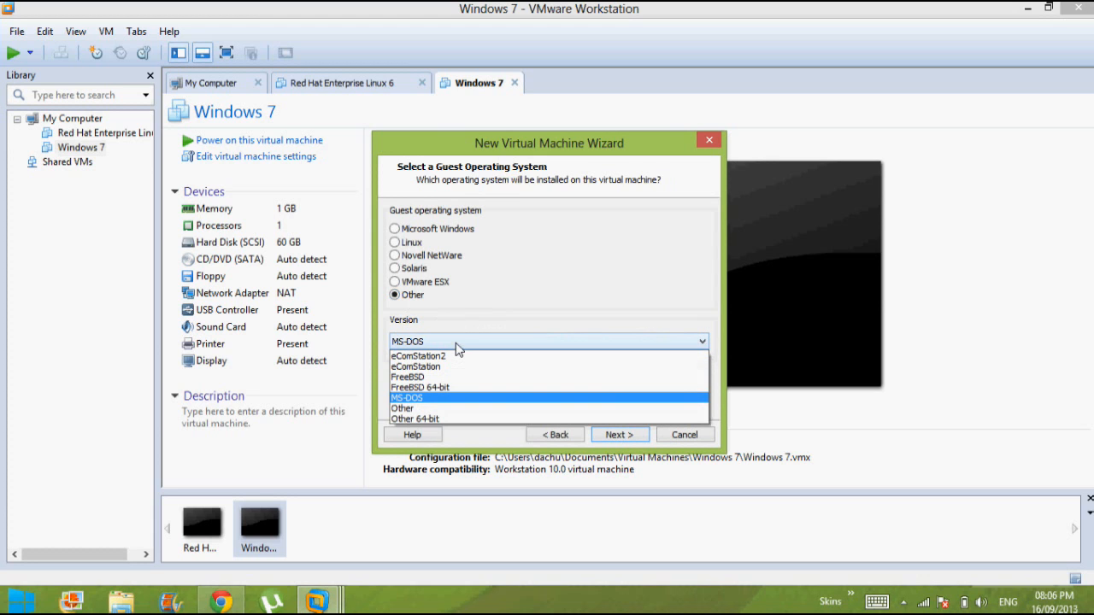
mouse_move(402, 409)
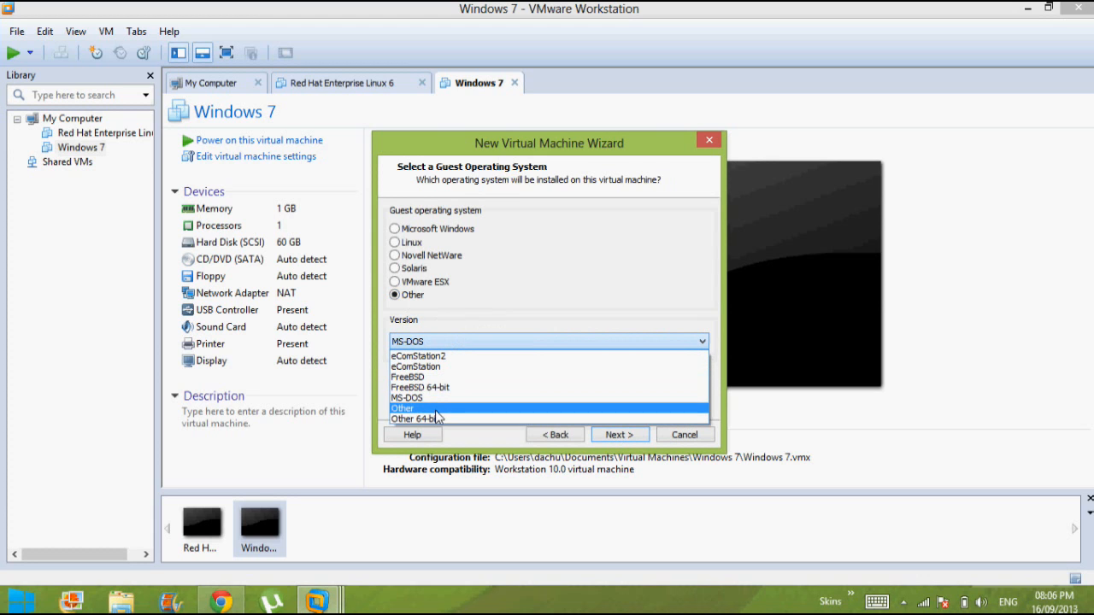
click(401, 407)
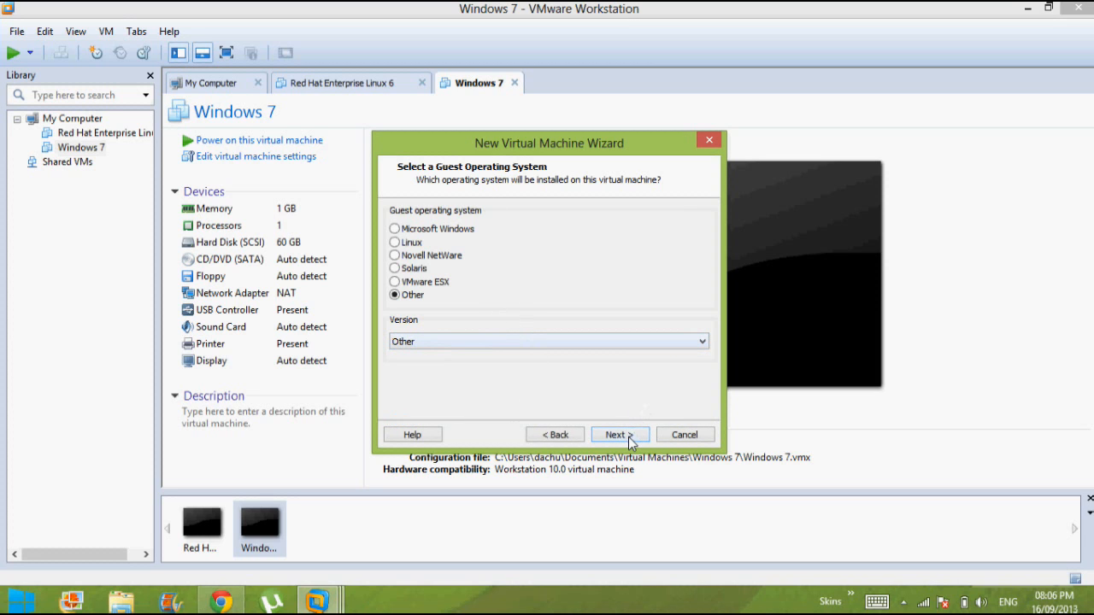
Keep the name Other (2) and the 8 GB disk, then finish creating the machine.
click(619, 434)
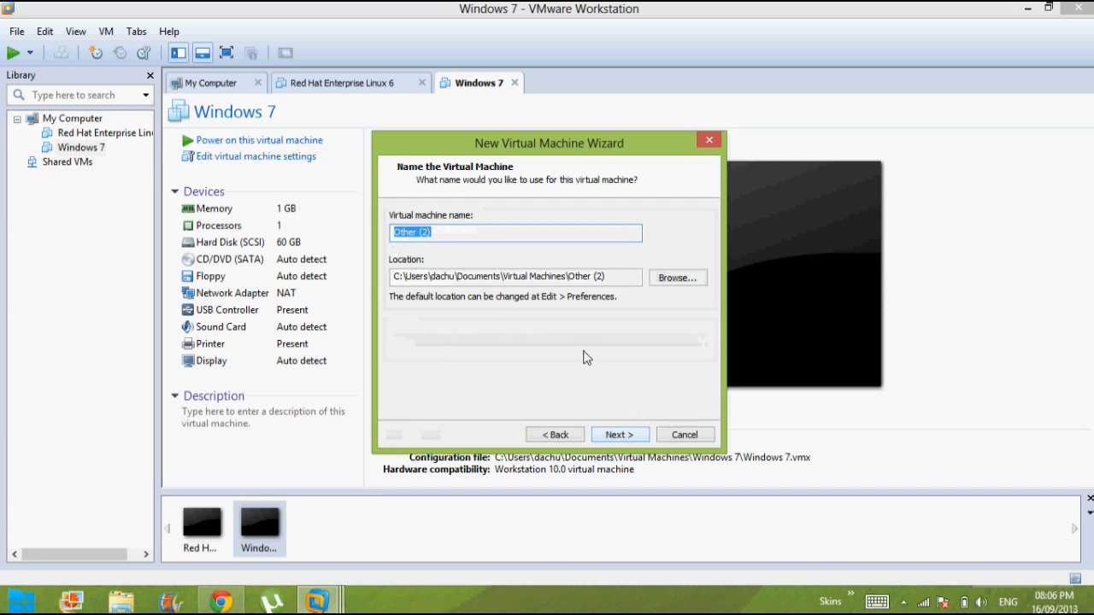
click(618, 434)
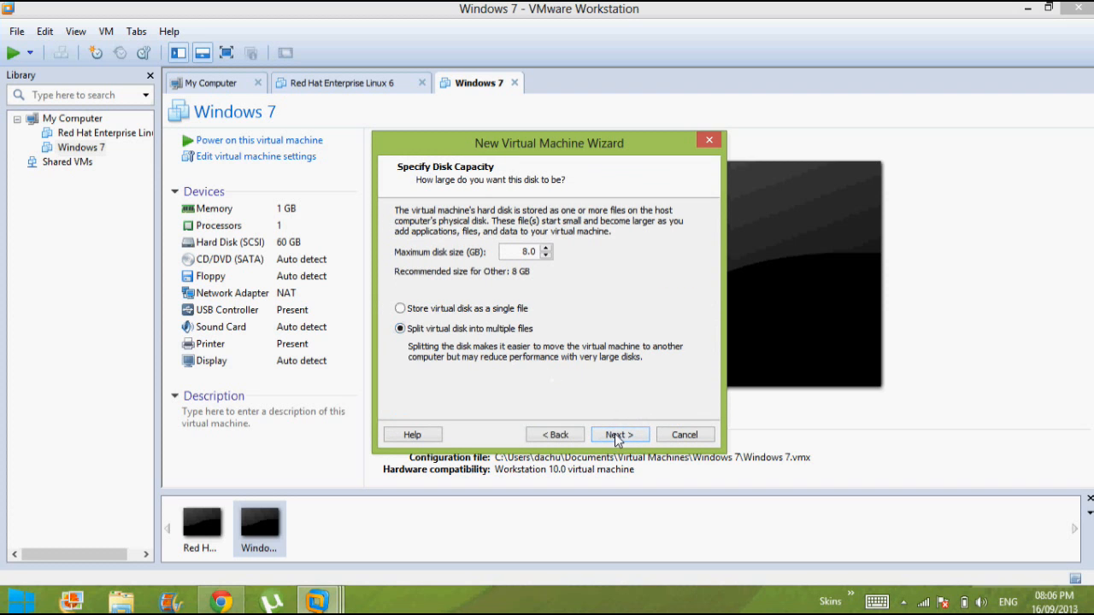
click(619, 434)
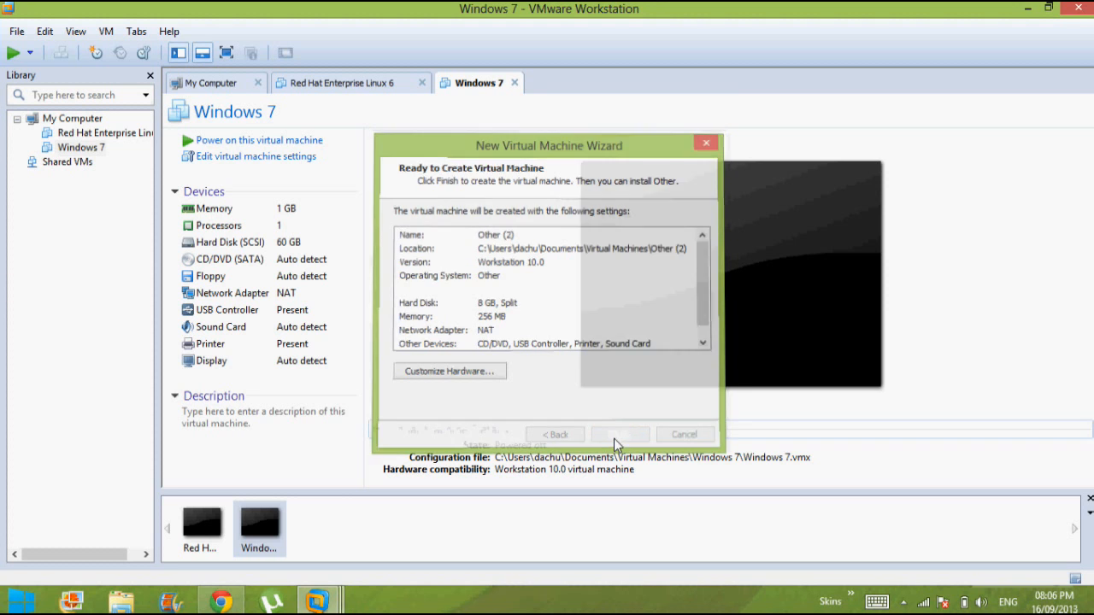
click(619, 434)
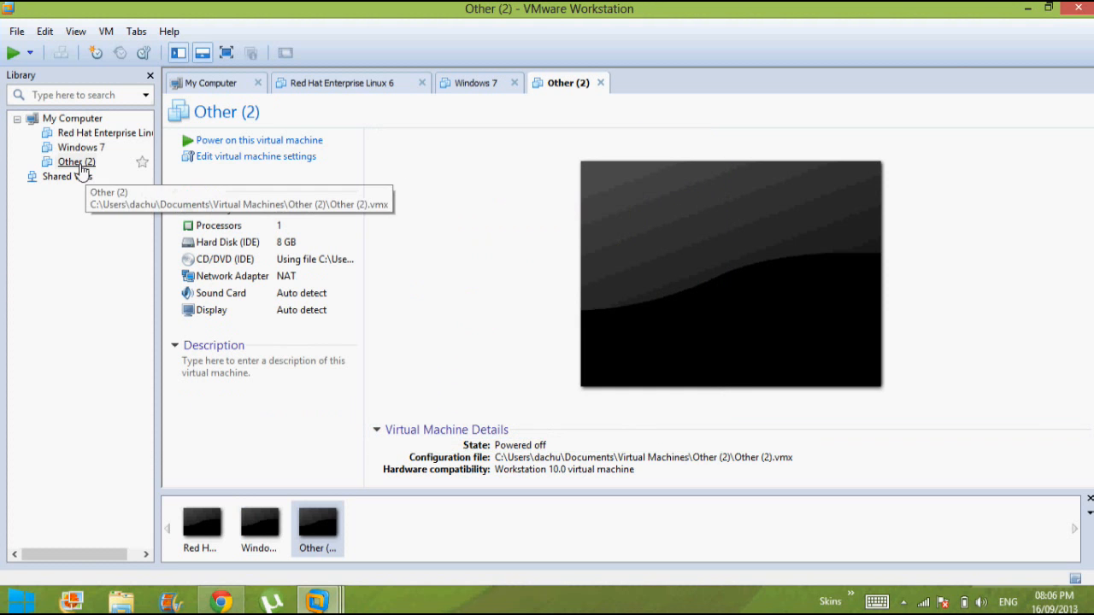
Start up the Other (2) guest so it boots the Acronis rescue menu.
right_click(76, 161)
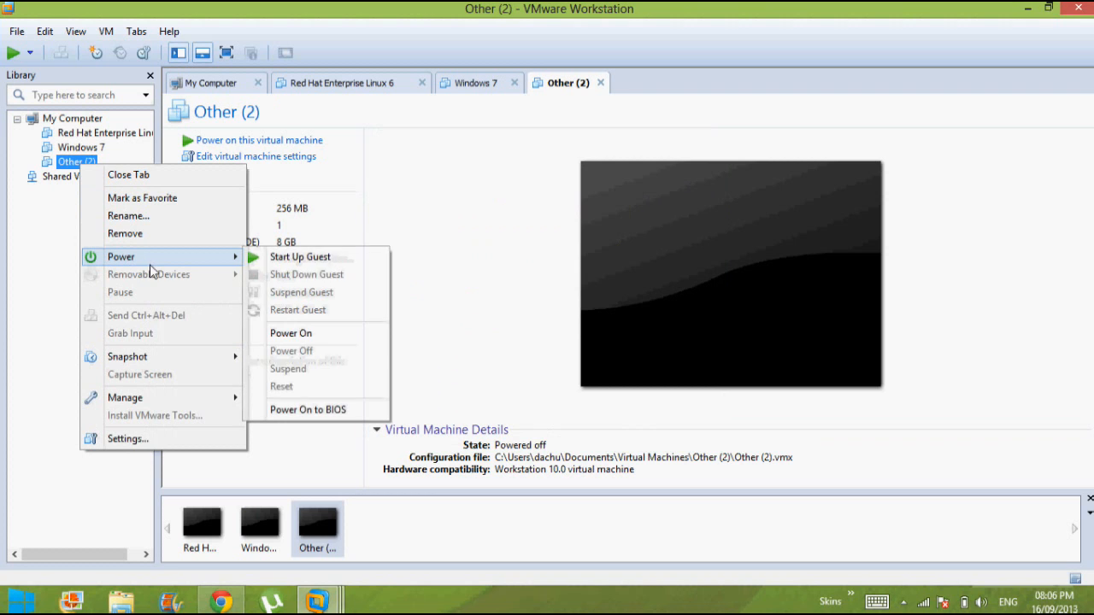
click(290, 332)
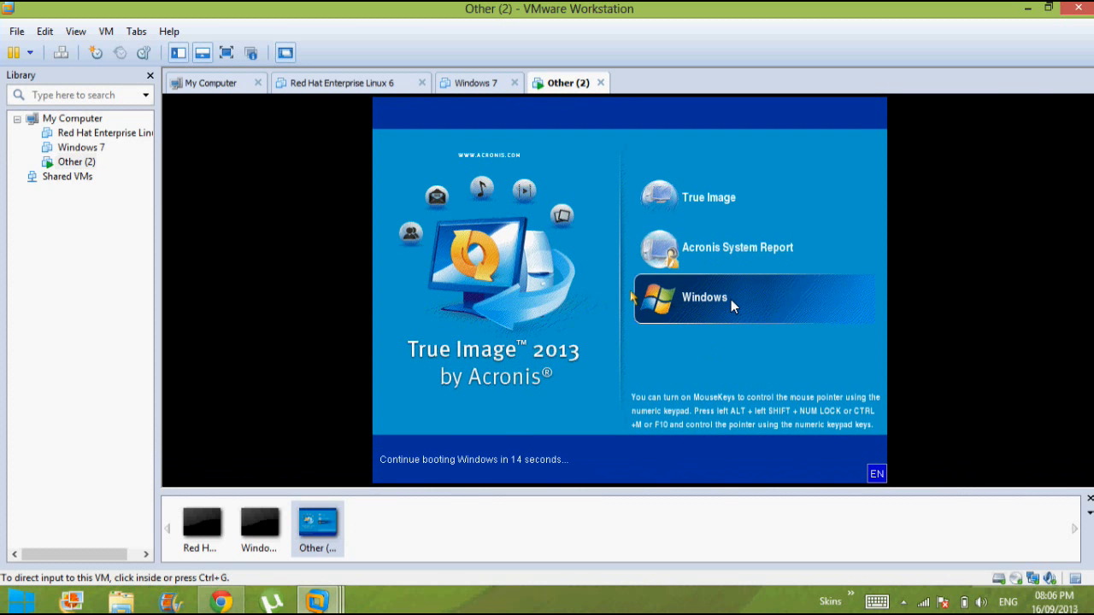
mouse_move(714, 248)
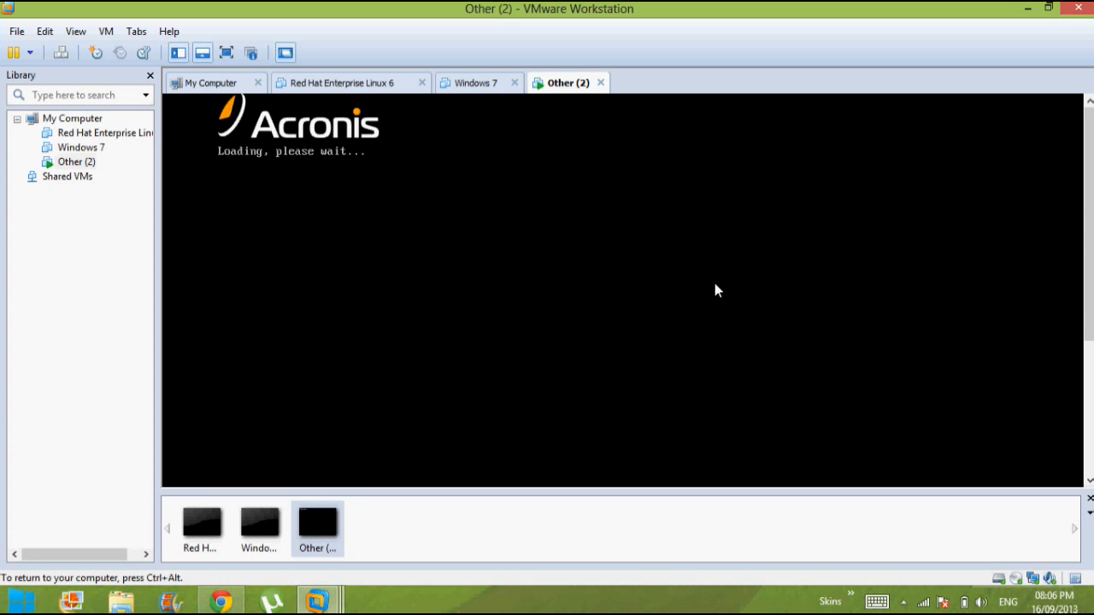
mouse_move(654, 239)
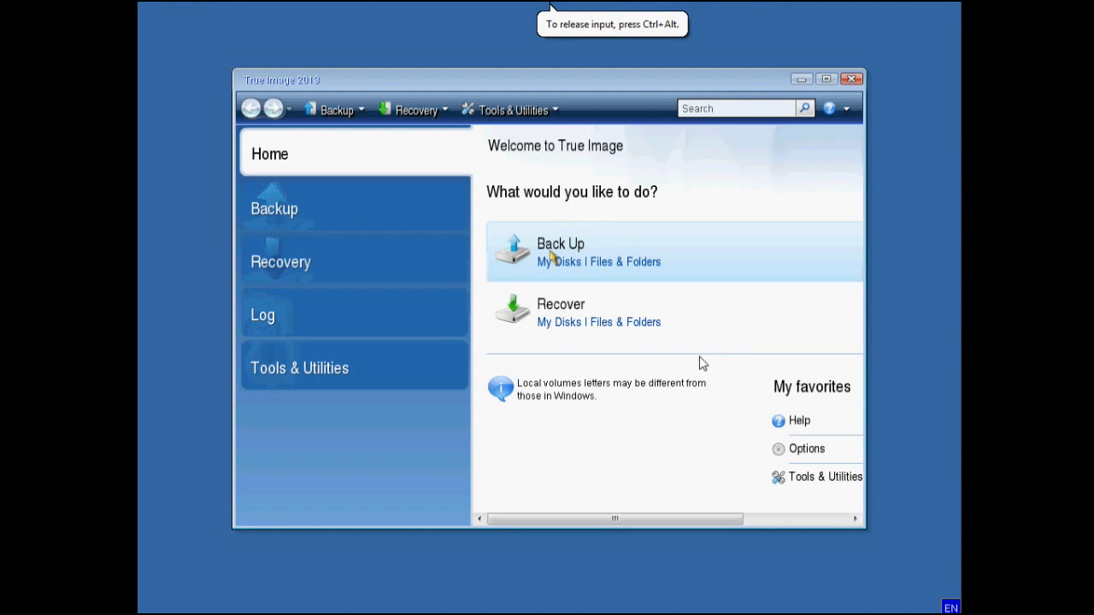
mouse_move(738, 295)
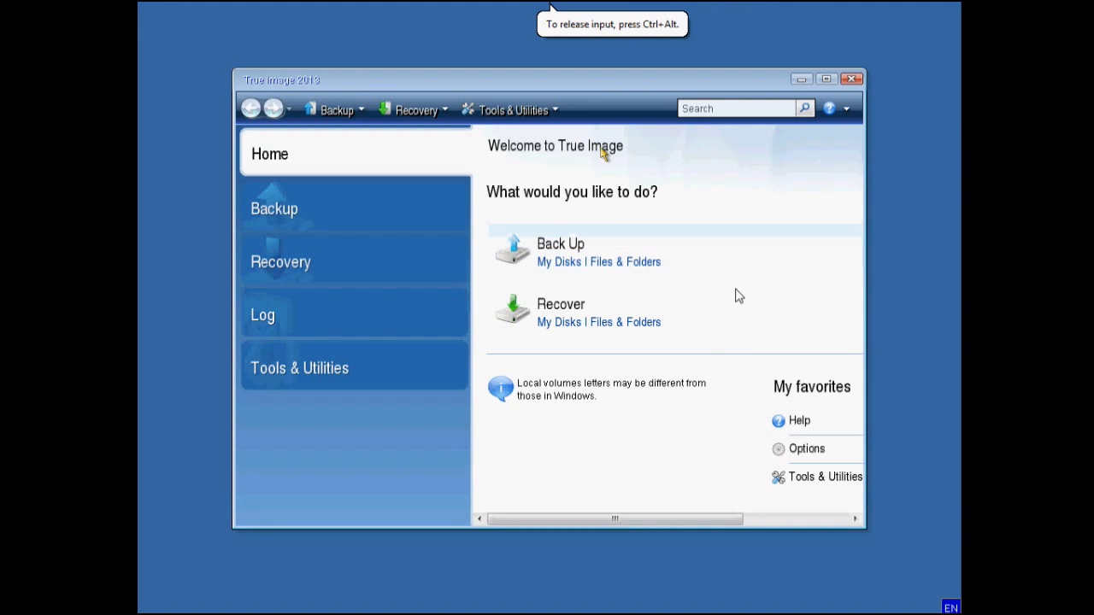
mouse_move(731, 241)
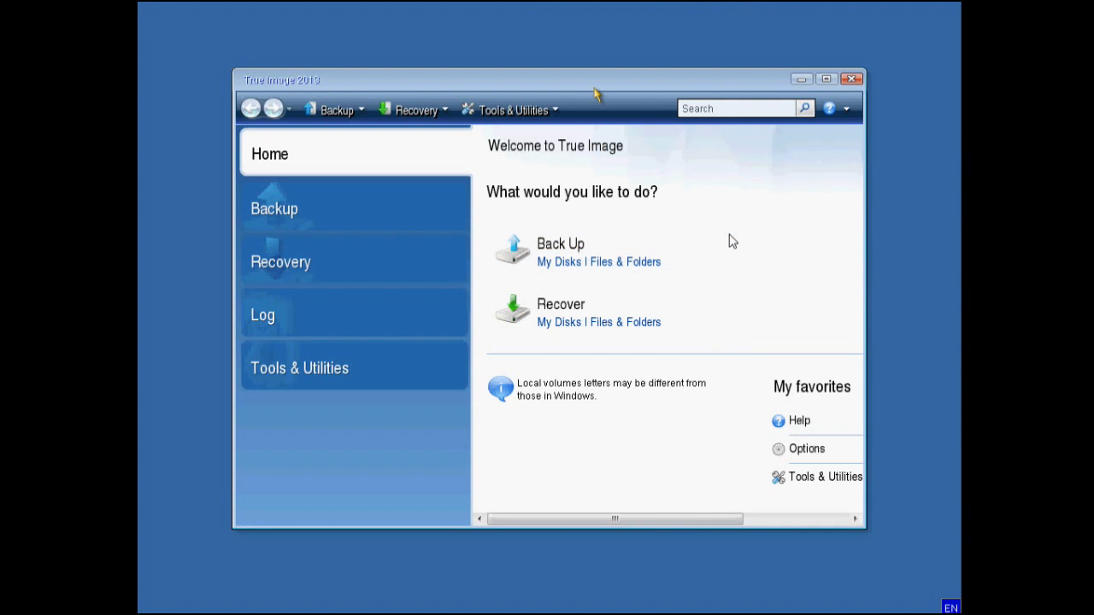
mouse_move(737, 240)
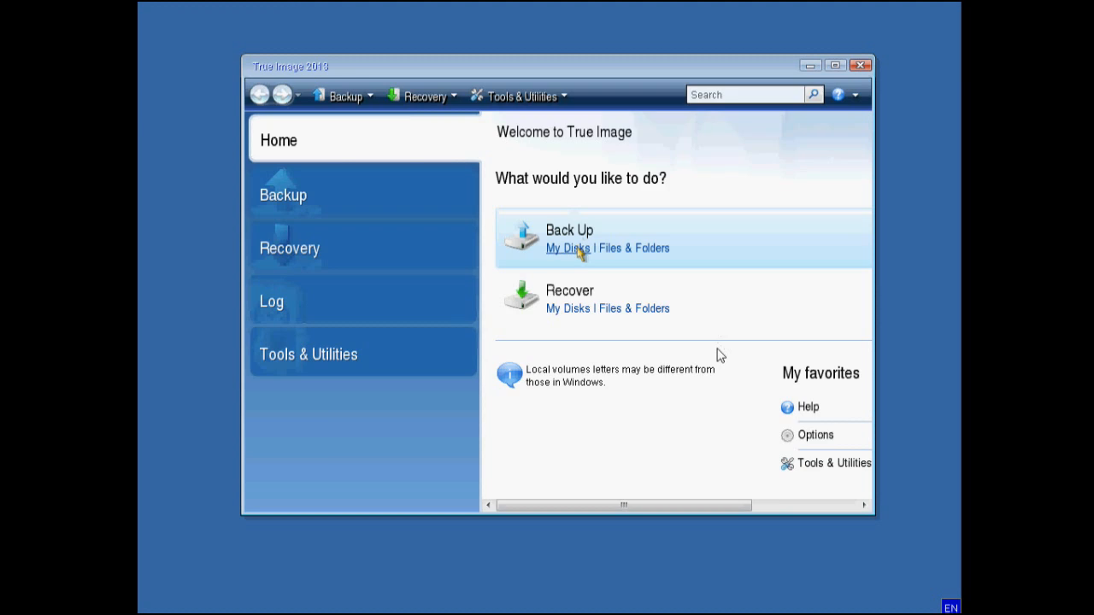
Start a My Disks backup from the Welcome screen to reach the partition selection step.
click(559, 247)
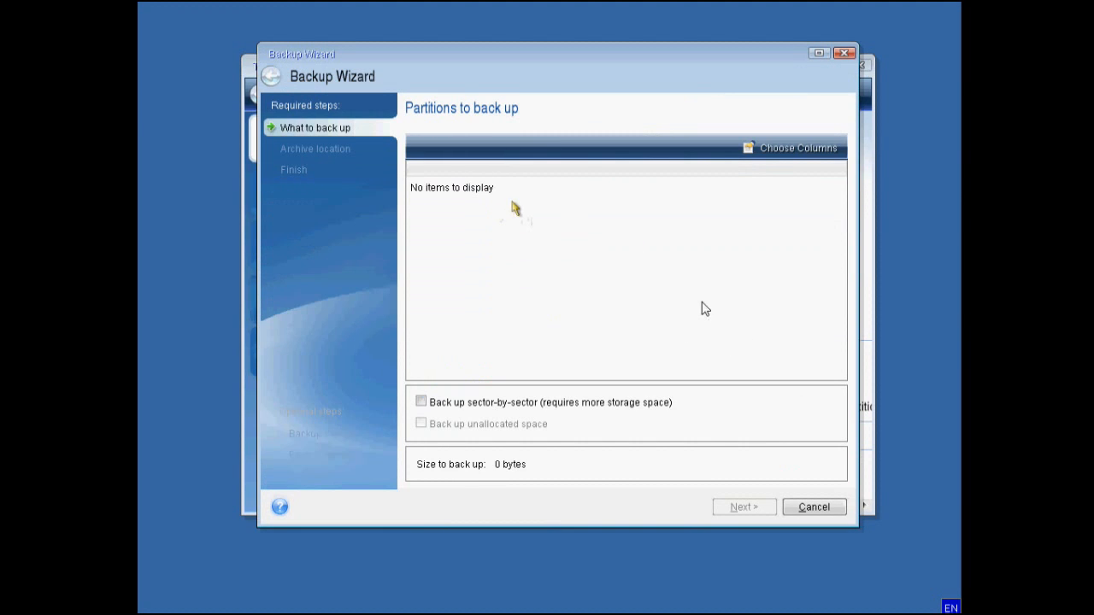
mouse_move(468, 202)
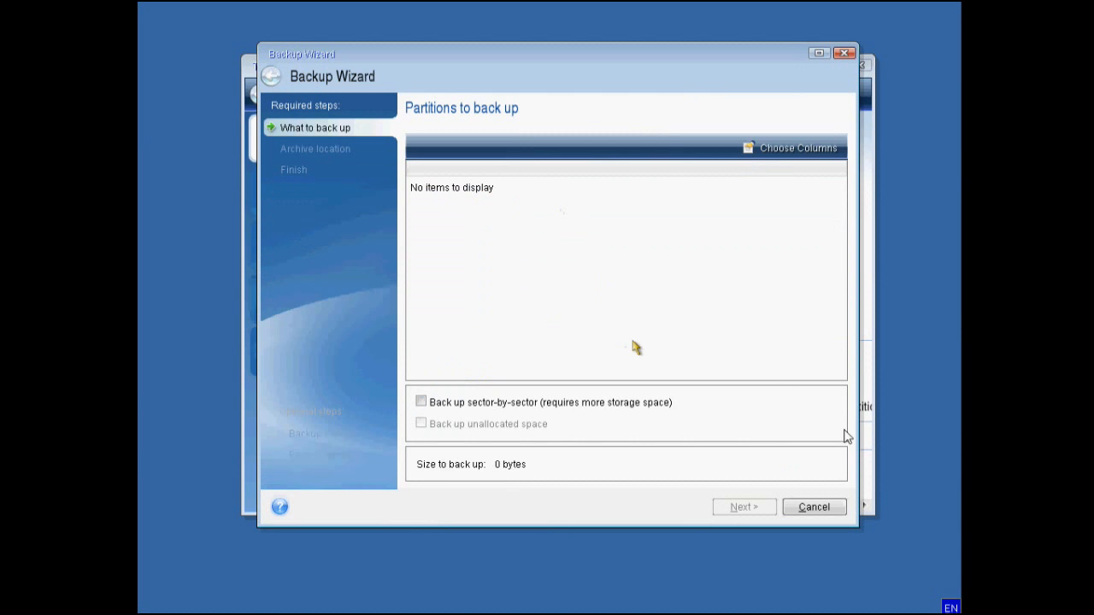
mouse_move(776, 301)
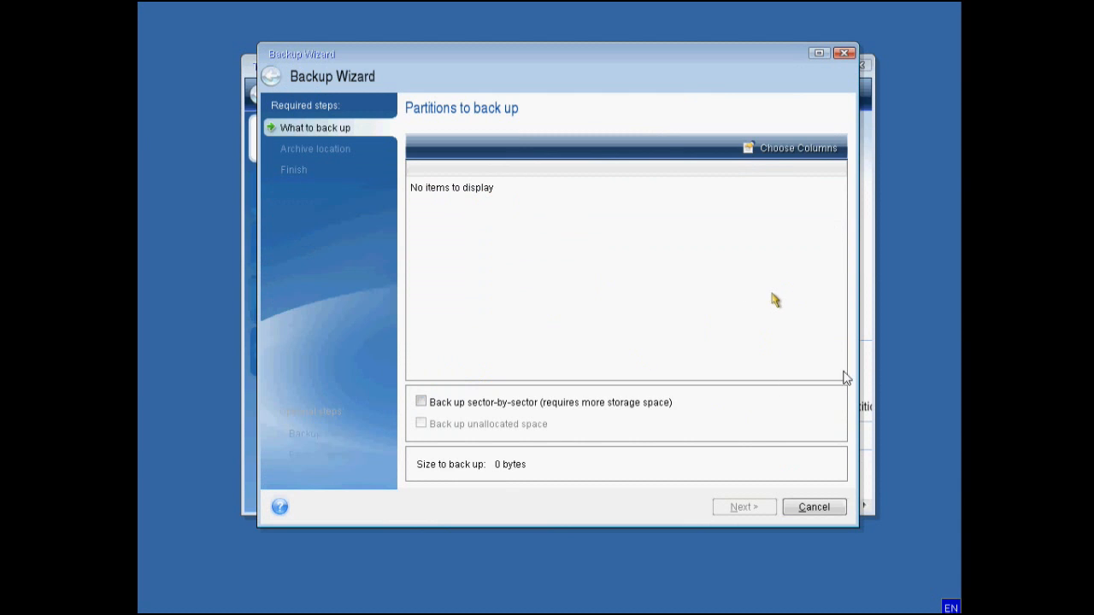
mouse_move(714, 297)
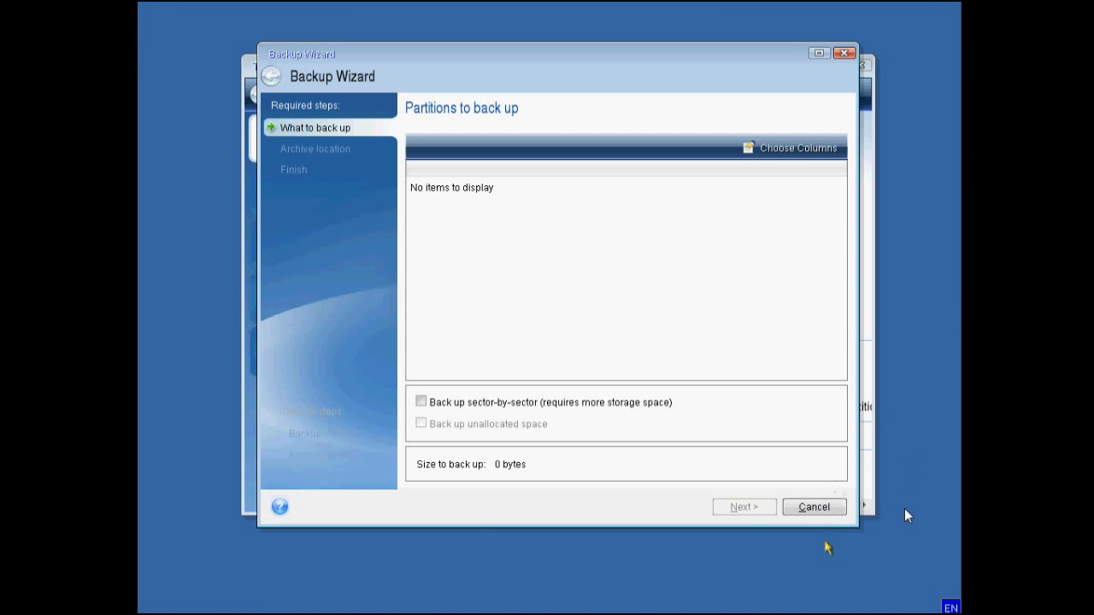
Cancel the Backup Wizard that lists no partitions and return to the Home screen.
click(814, 506)
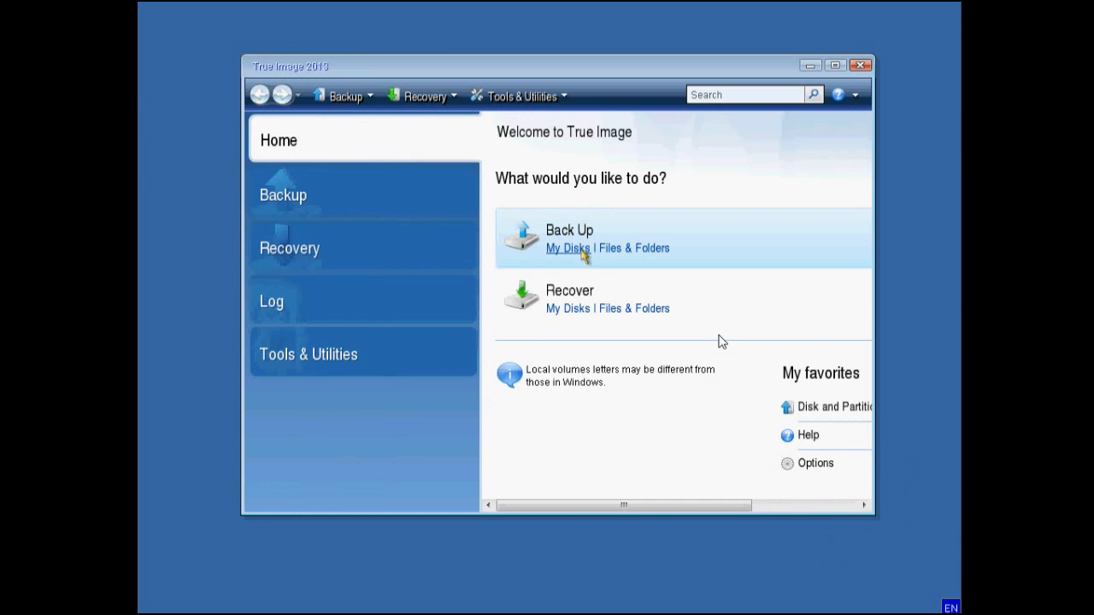
mouse_move(749, 340)
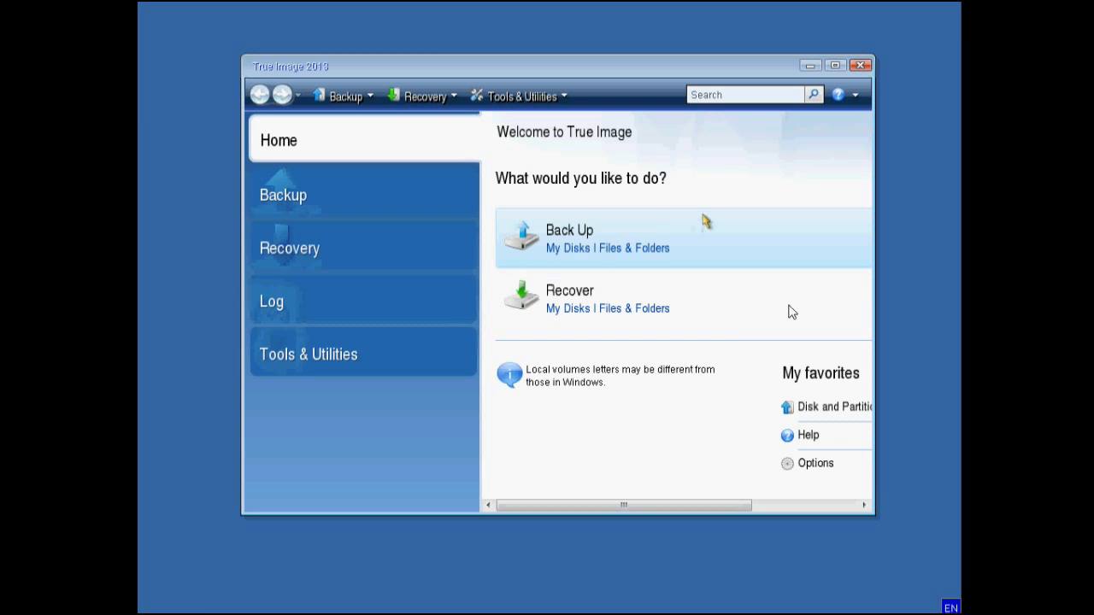
mouse_move(875, 287)
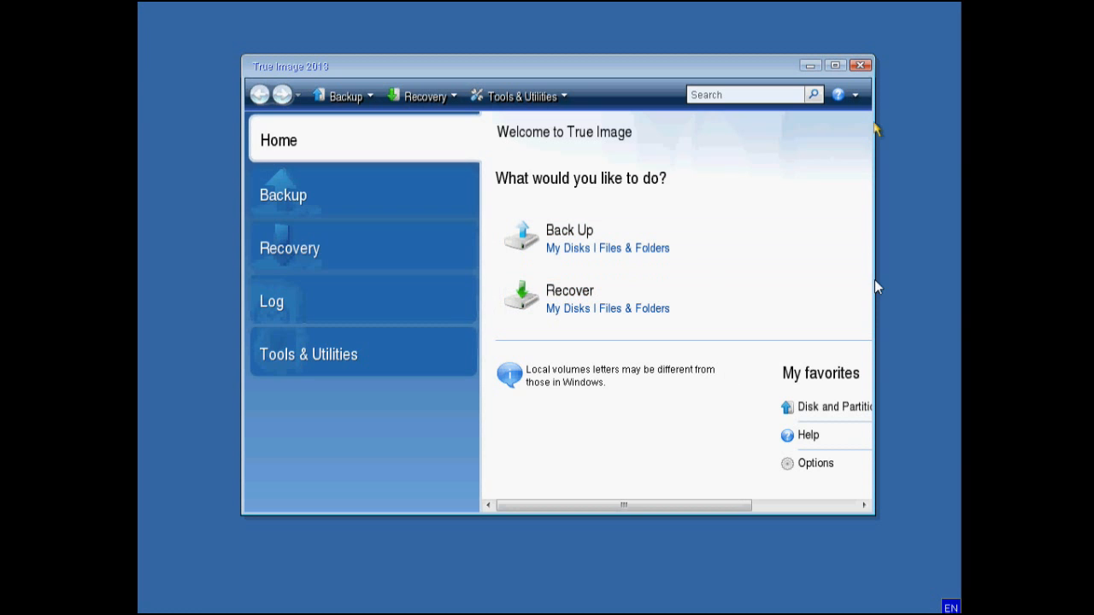
mouse_move(715, 180)
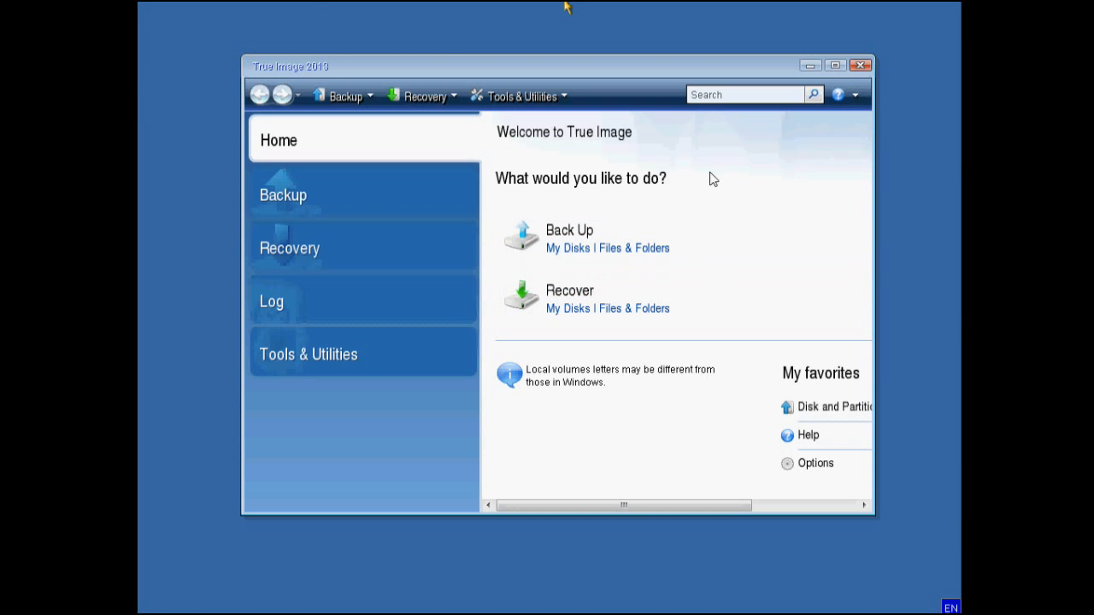
mouse_move(540, 113)
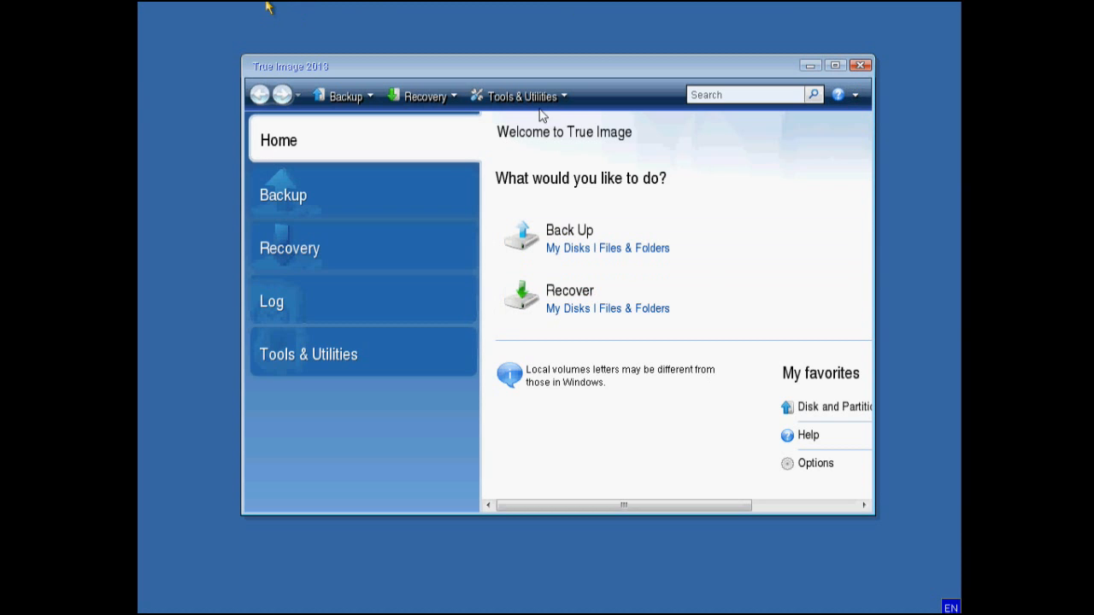
mouse_move(577, 56)
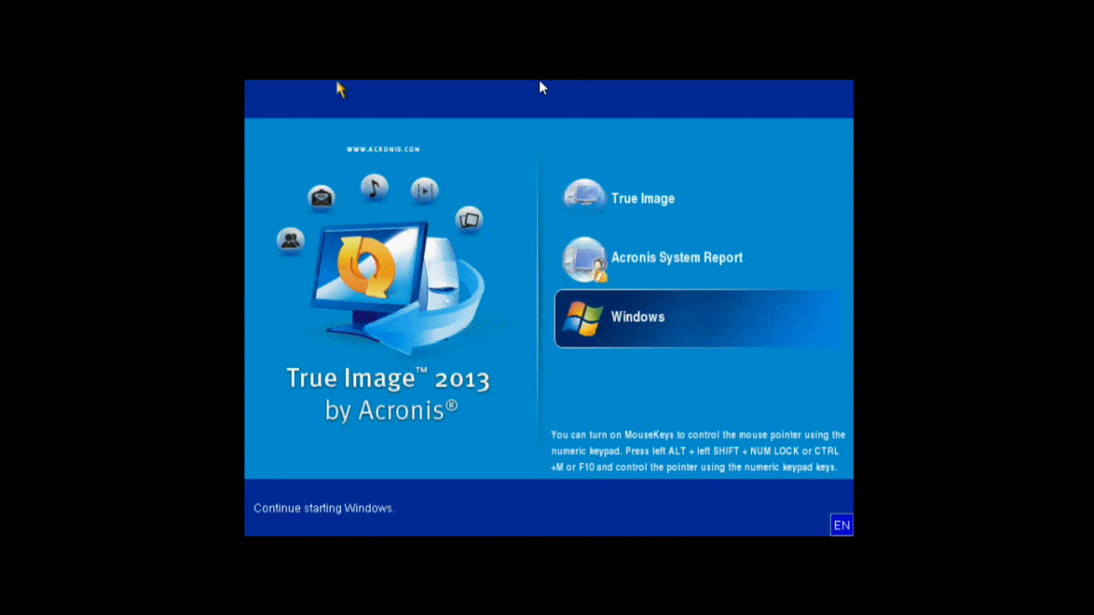
mouse_move(390, 7)
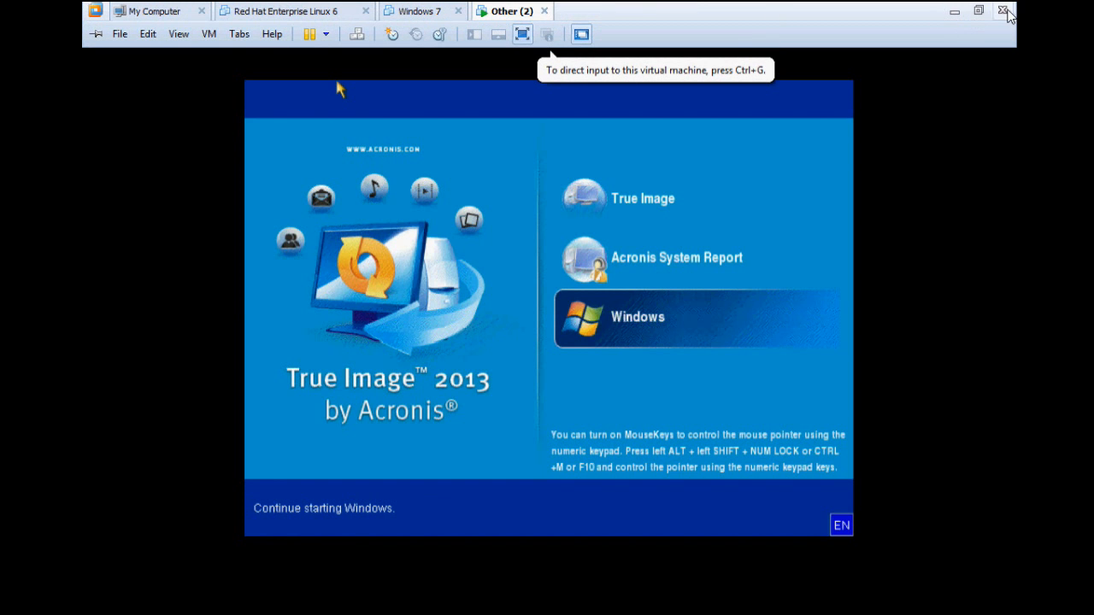
Close VMware Workstation and power off the still-running virtual machine.
click(1007, 11)
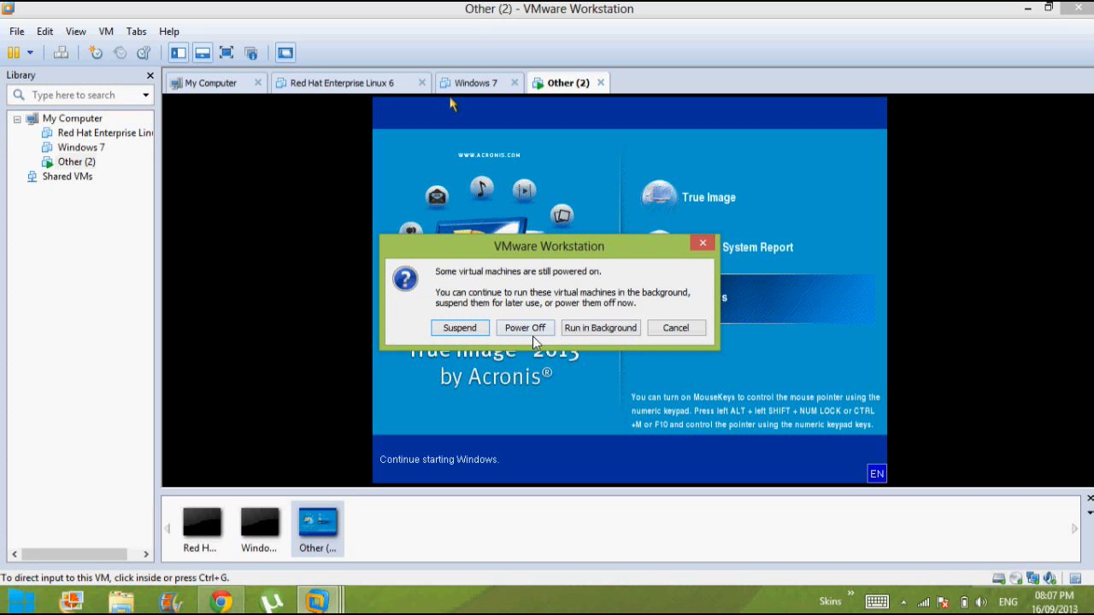
click(525, 328)
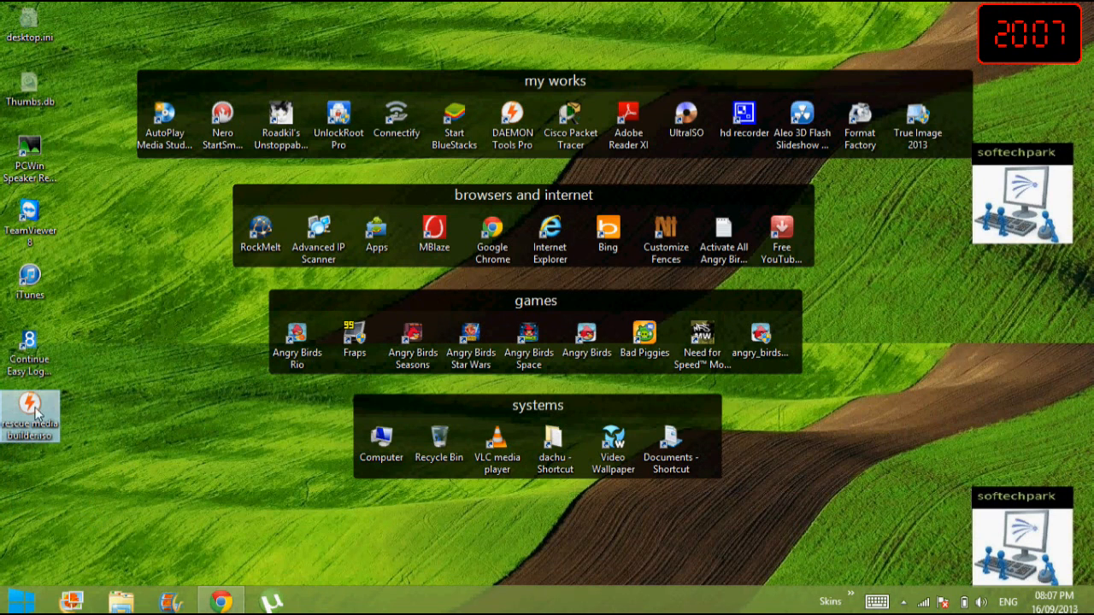
mouse_move(120, 383)
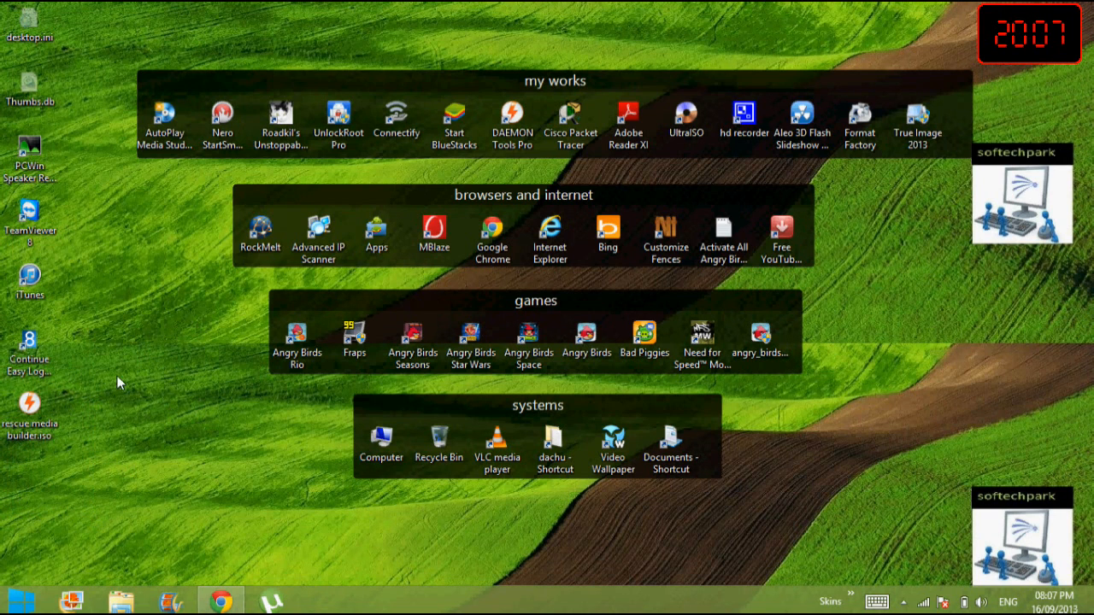
mouse_move(454, 127)
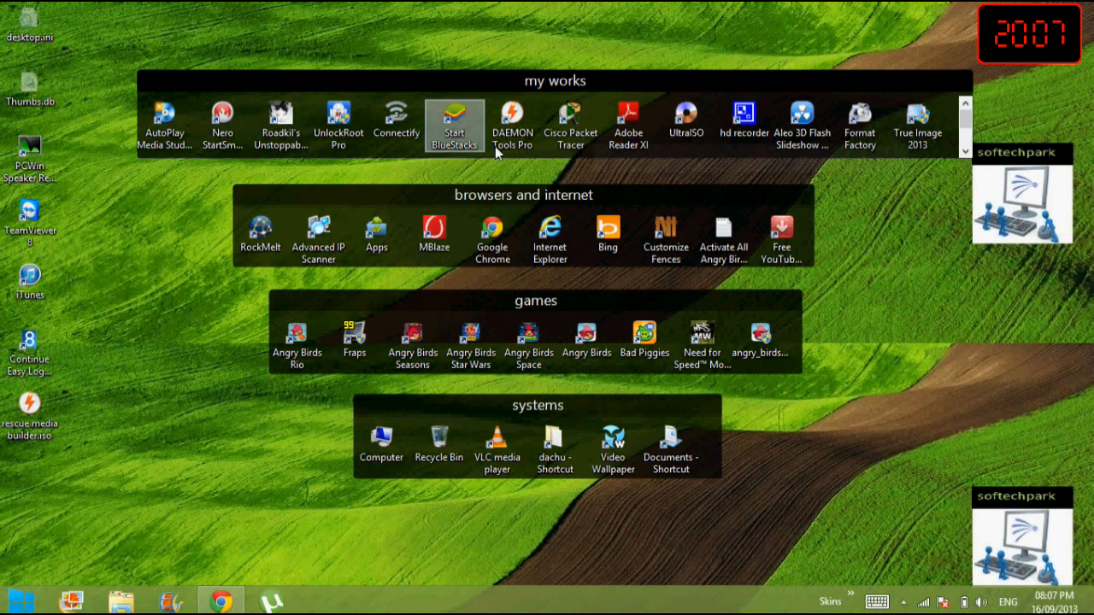
mouse_move(311, 181)
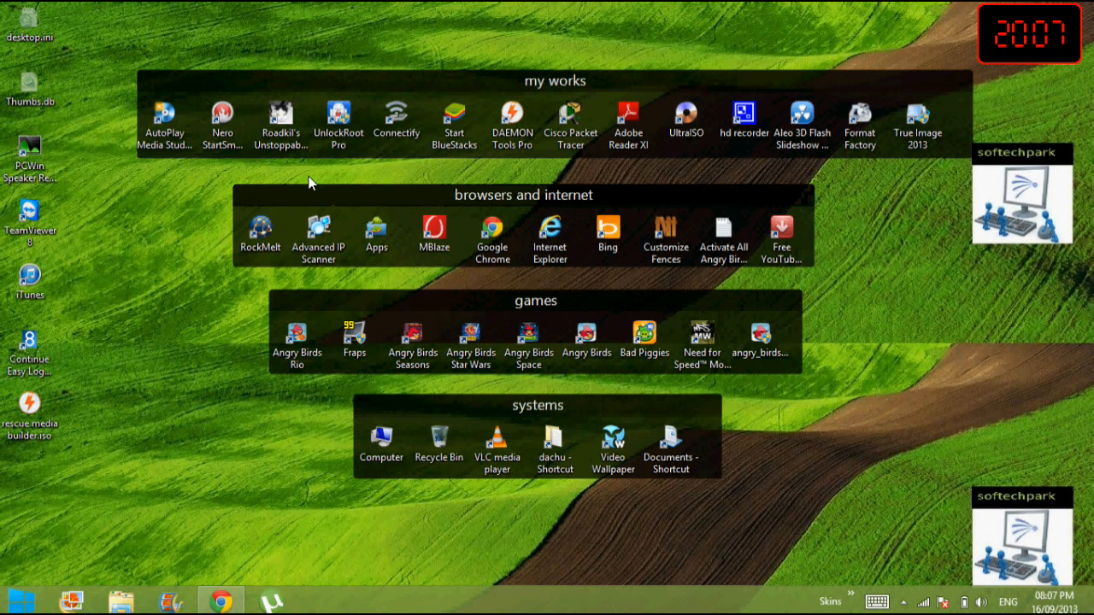
mouse_move(686, 120)
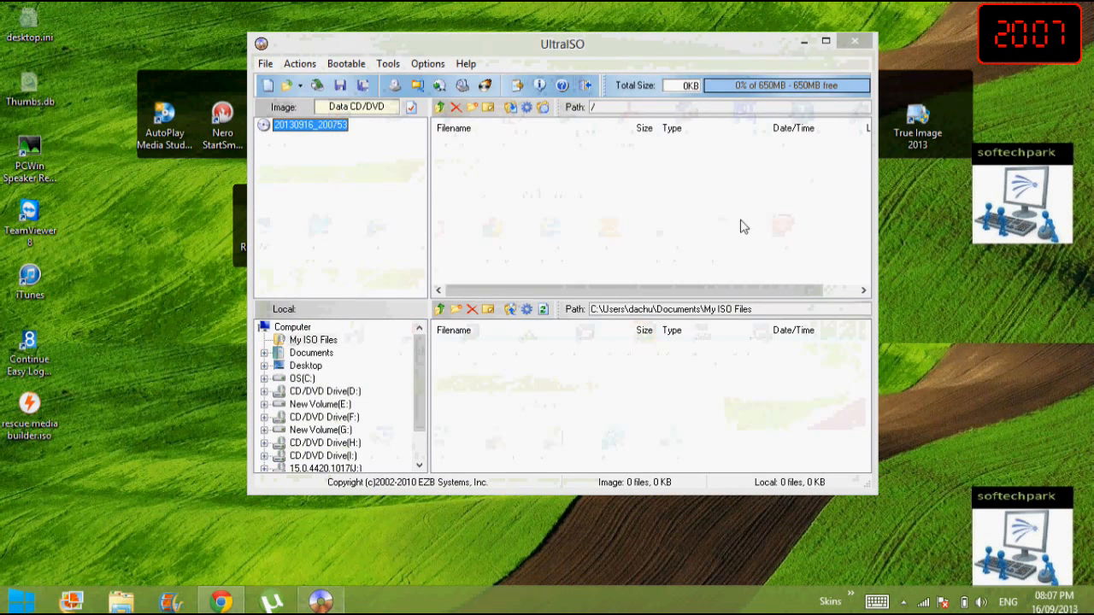
Load Desktop\rescue media builder.iso into the Burn CD/DVD Image dialog.
click(388, 63)
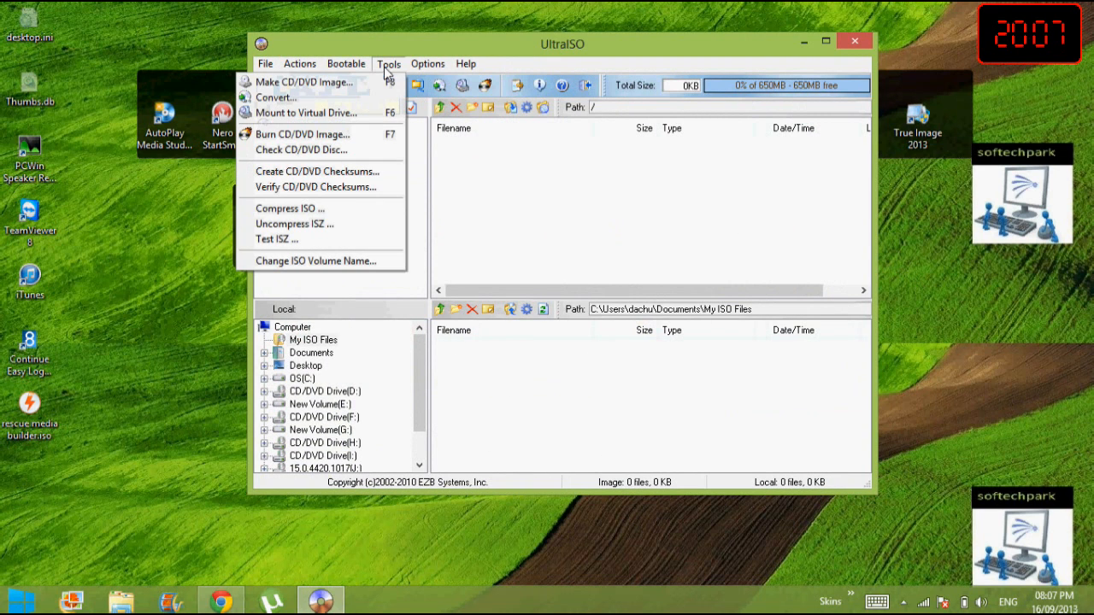
mouse_move(301, 133)
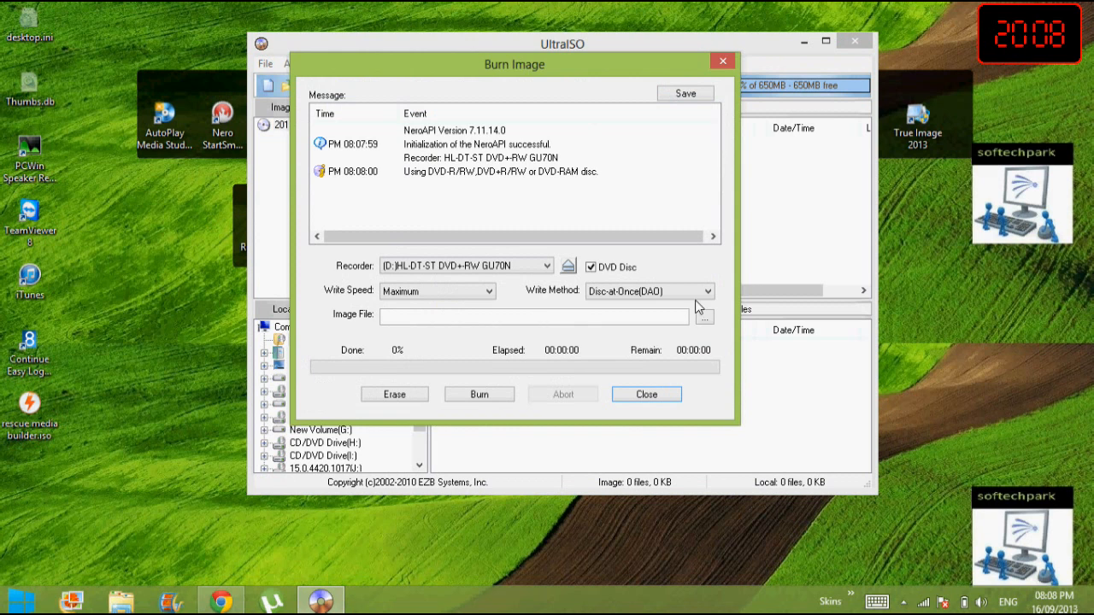
click(704, 317)
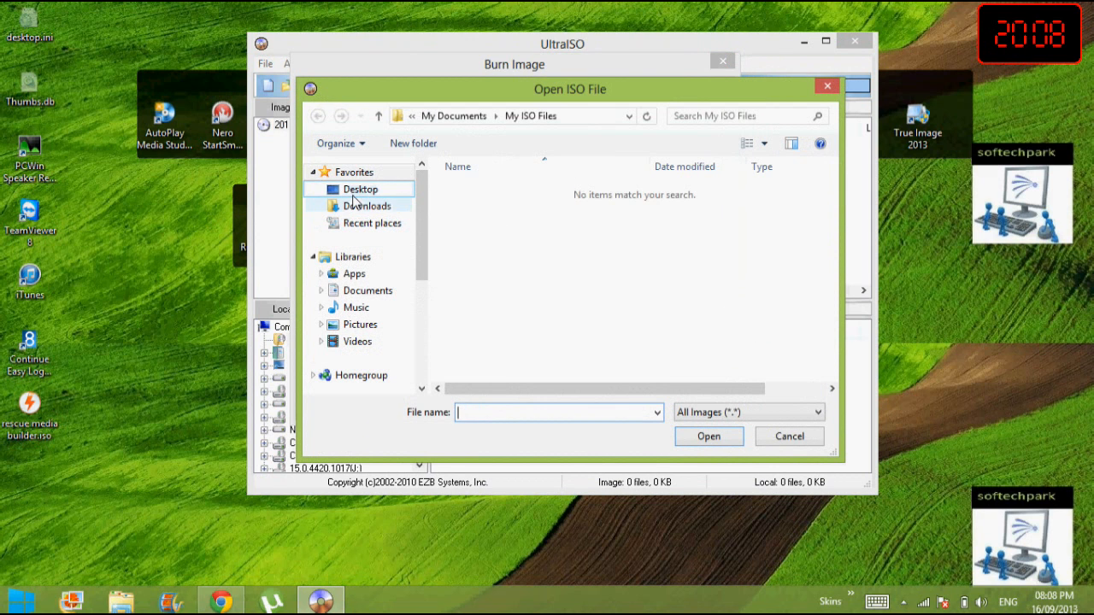
click(358, 189)
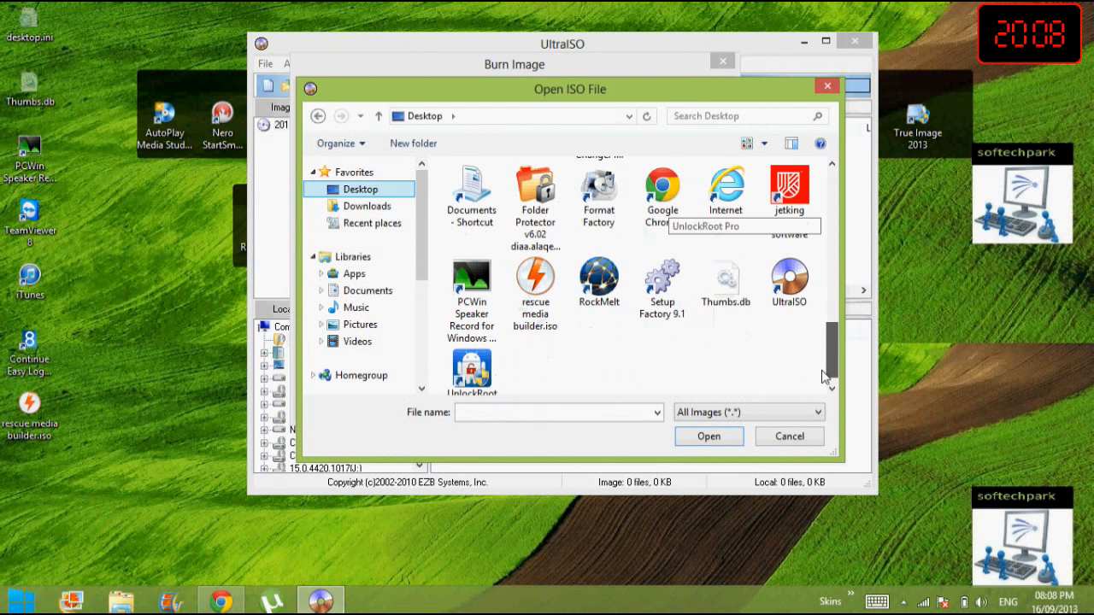
click(663, 282)
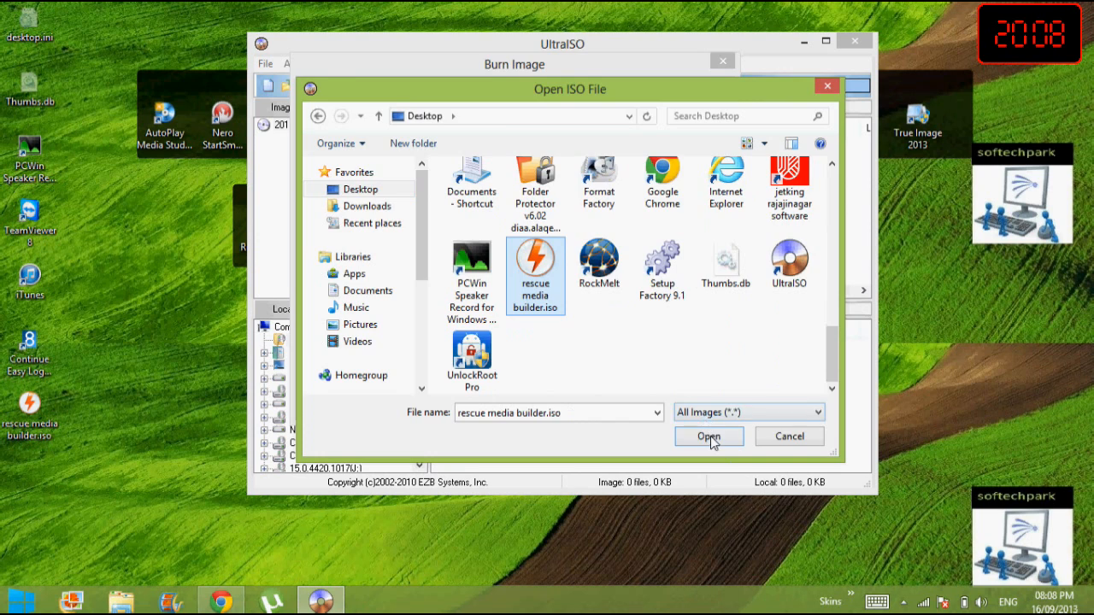
click(707, 436)
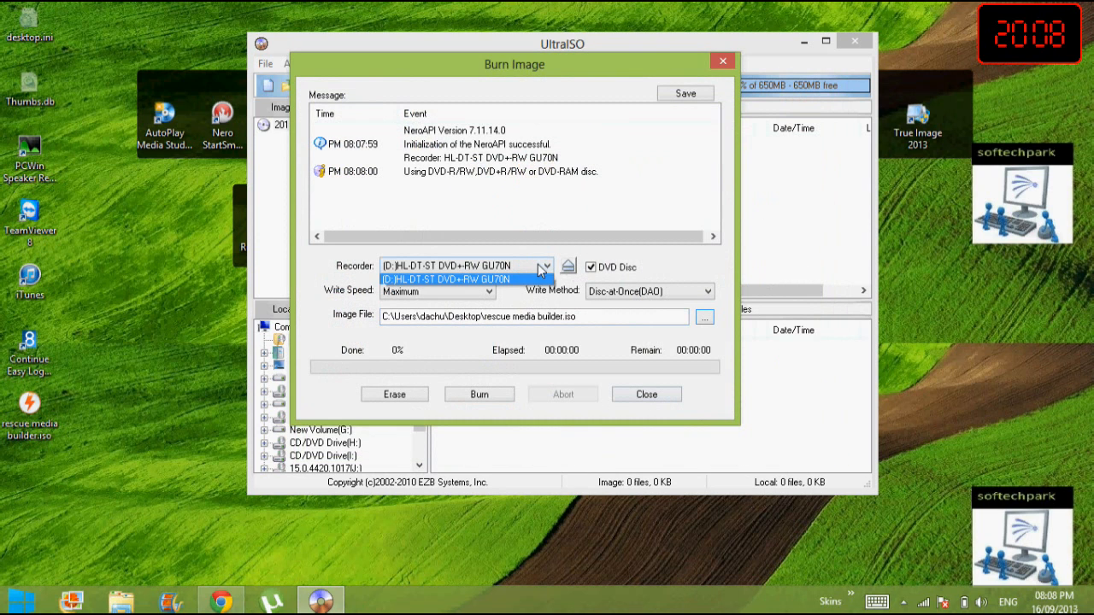
Check the DVD recorder selection and close the Burn Image dialog.
click(465, 279)
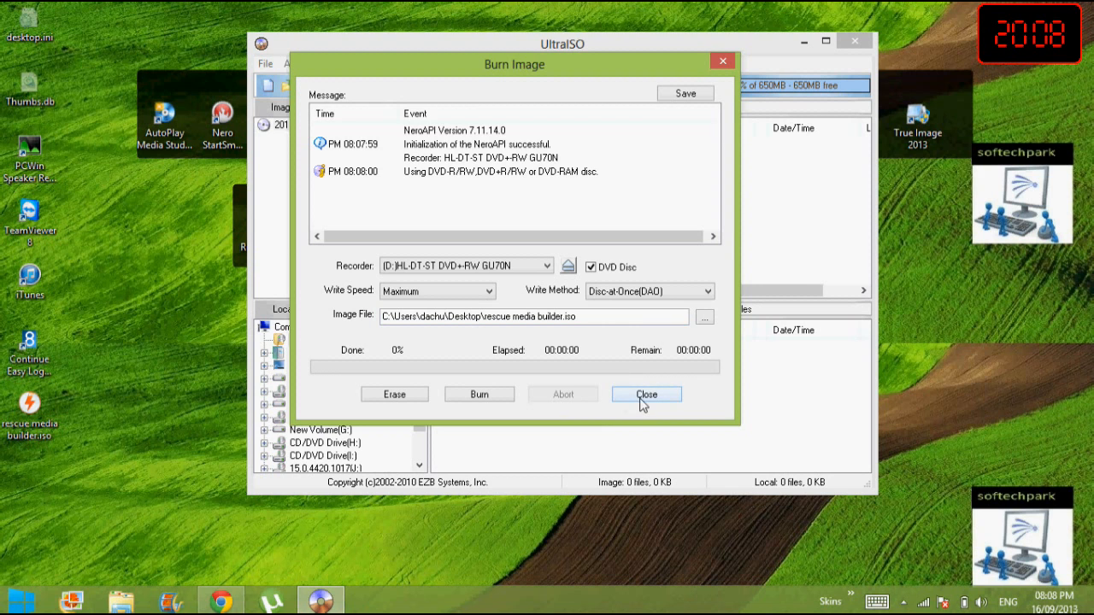
click(646, 393)
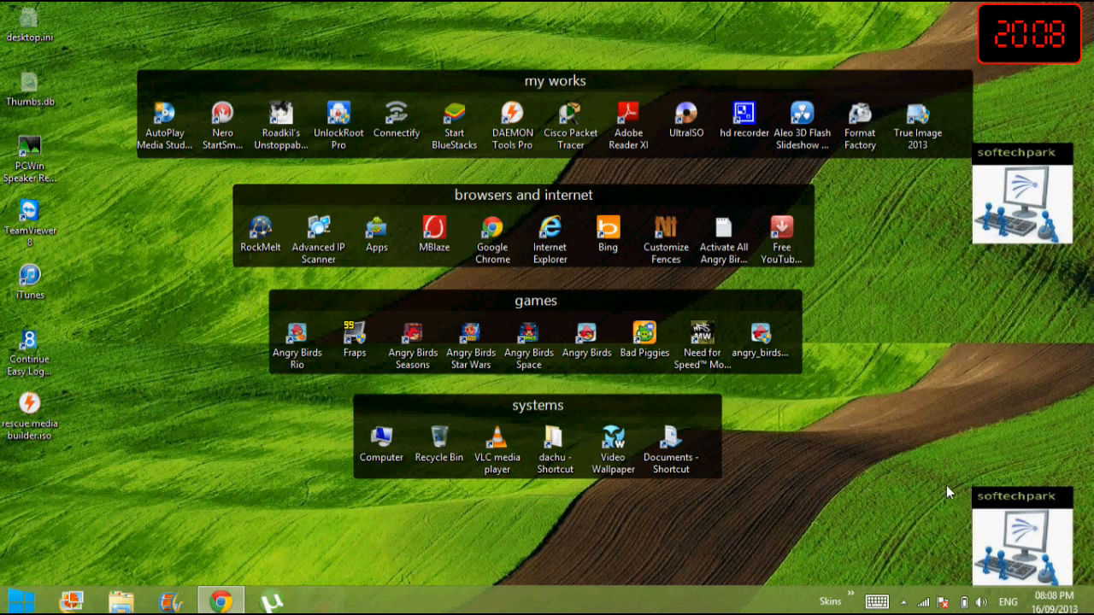
click(877, 602)
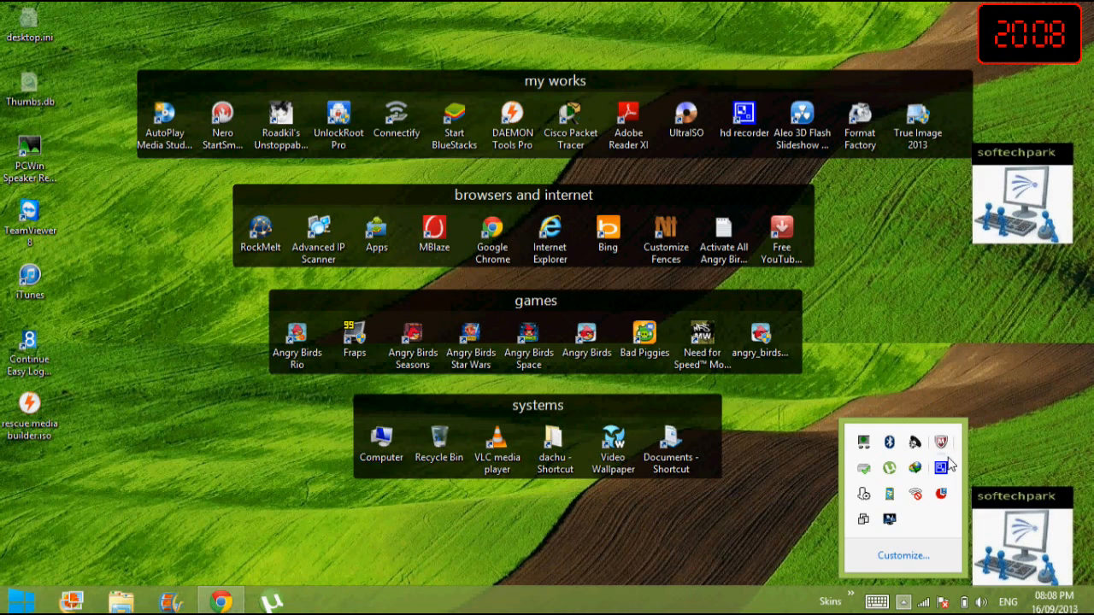
right_click(941, 465)
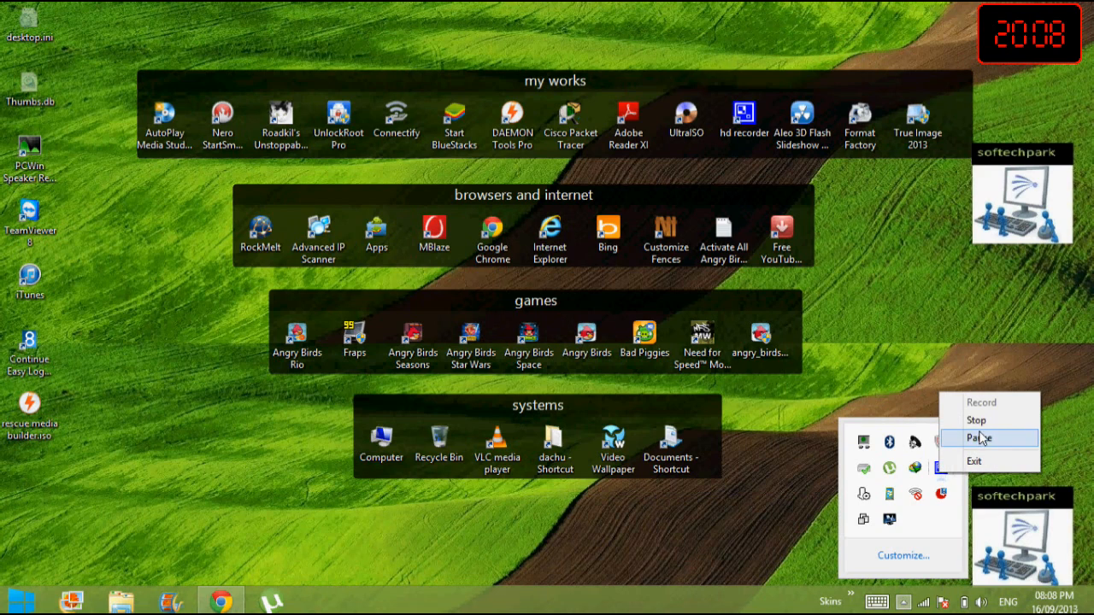